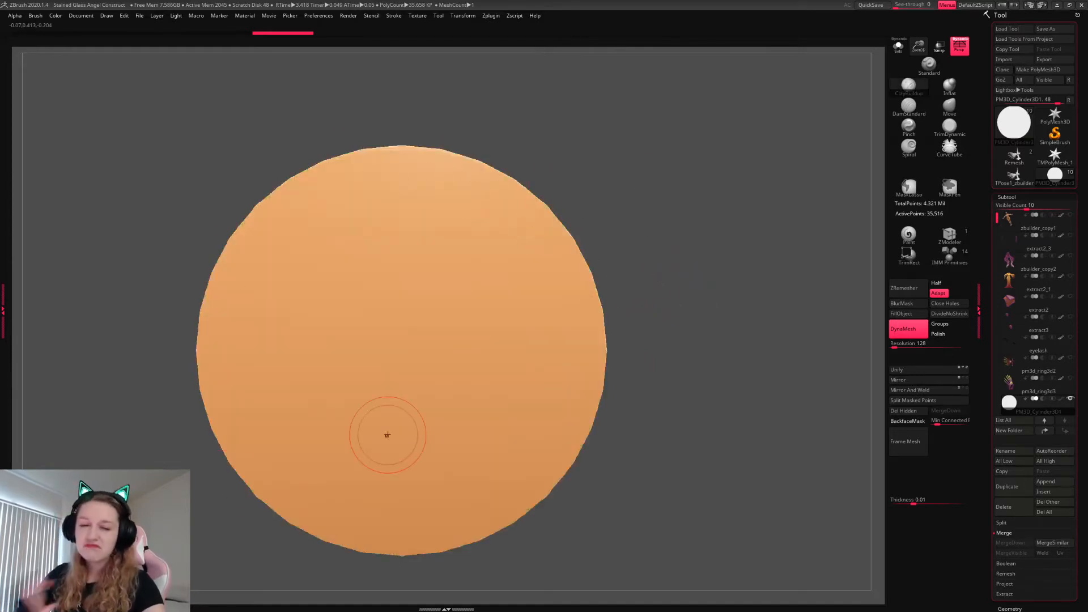
# Divide the orange disc subtool to a second subdivision level (~142,000 points)
pyautogui.click(1010, 206)
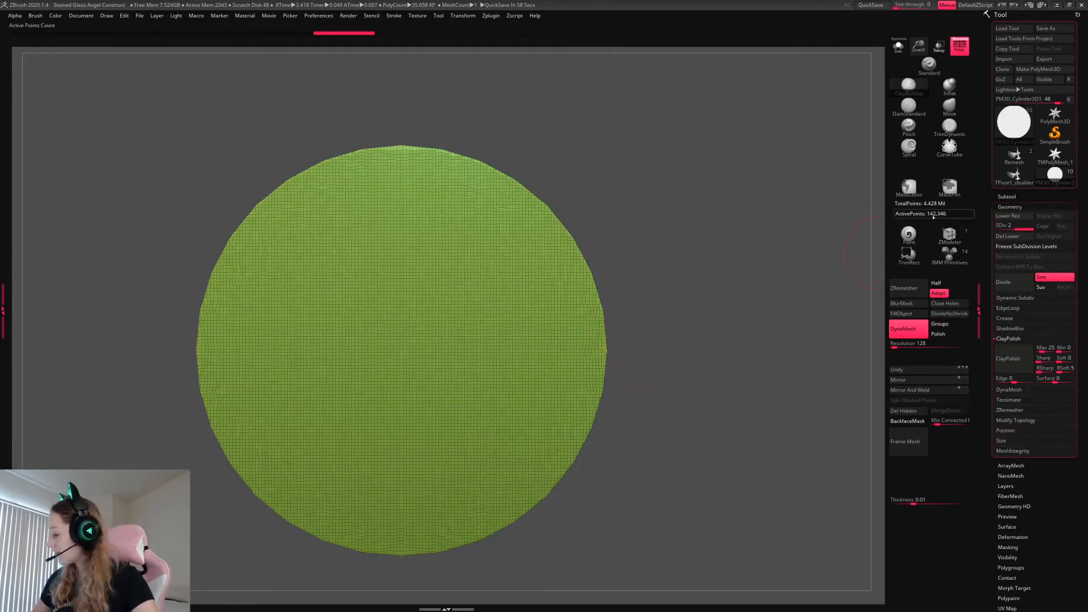
pyautogui.moveTo(915, 213)
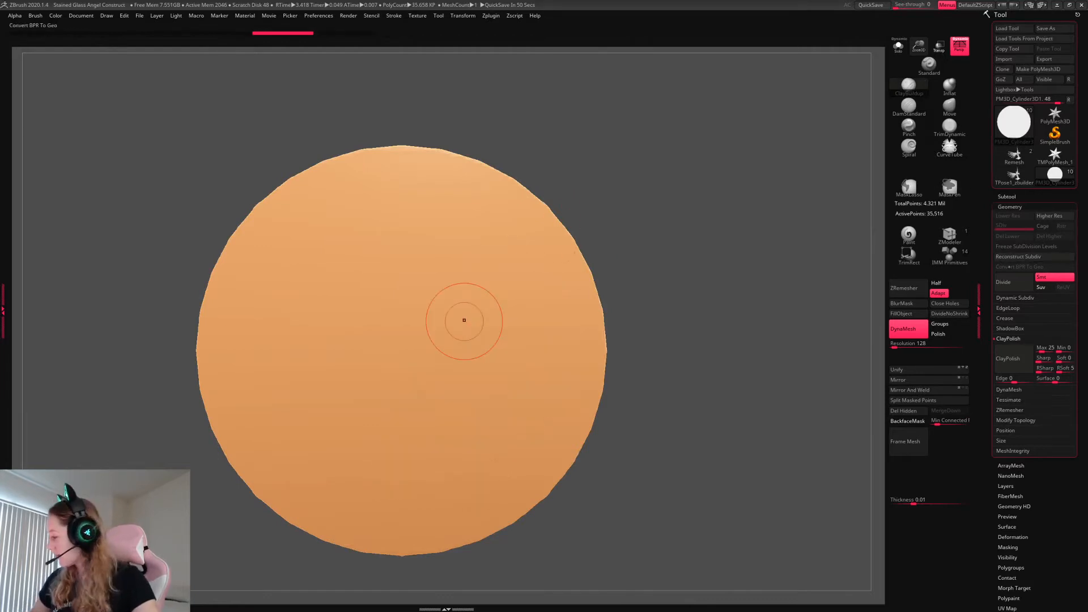
pyautogui.moveTo(463, 320); pyautogui.dragTo(559, 299)
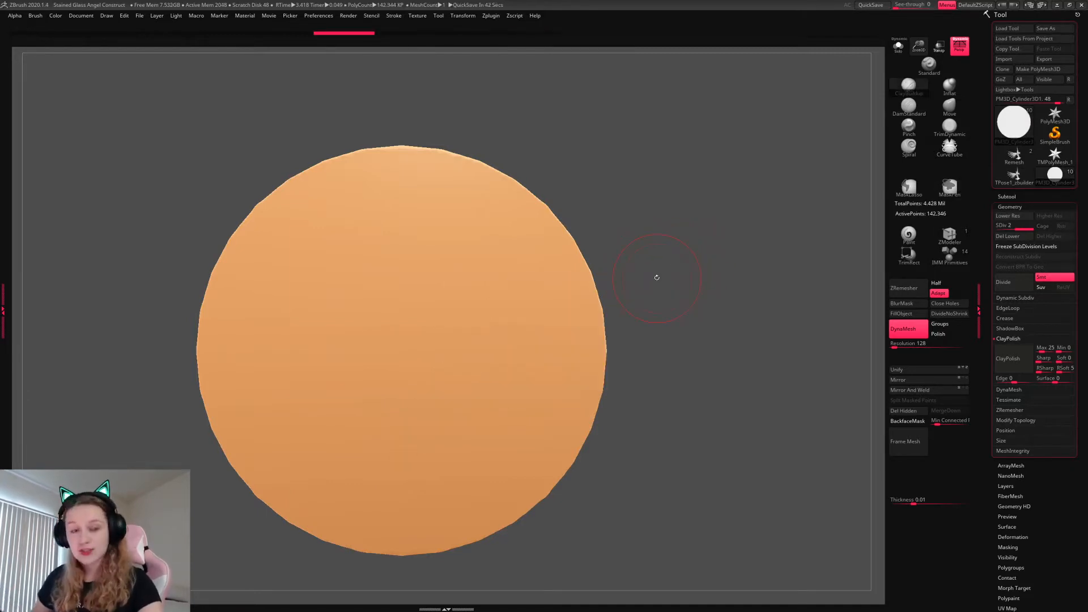
# Turn all subtools visible again so the pink-yellow wings surround the disc
pyautogui.click(462, 16)
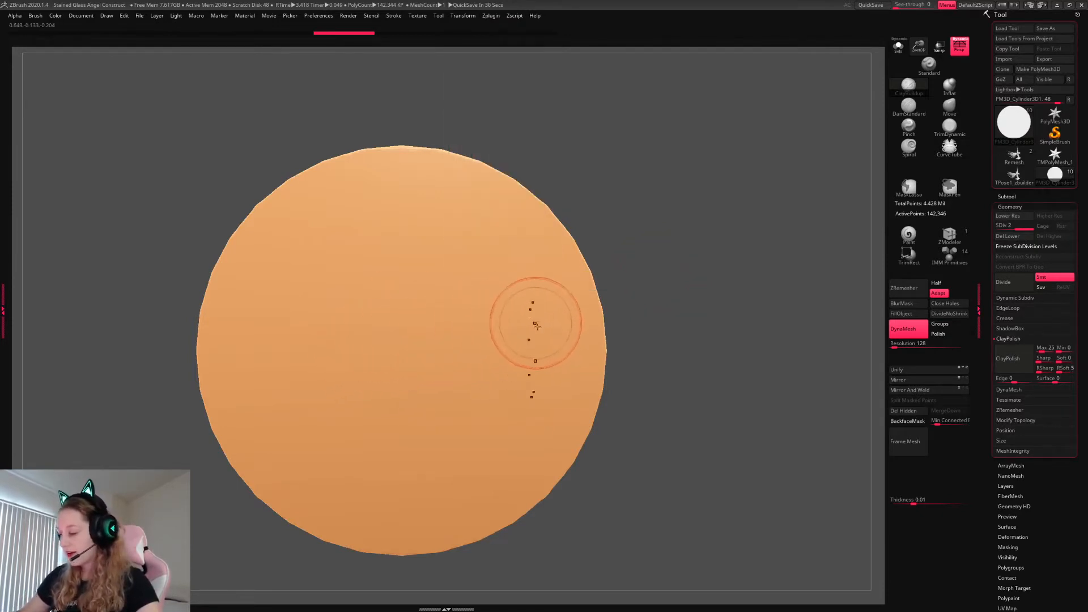
pyautogui.click(490, 15)
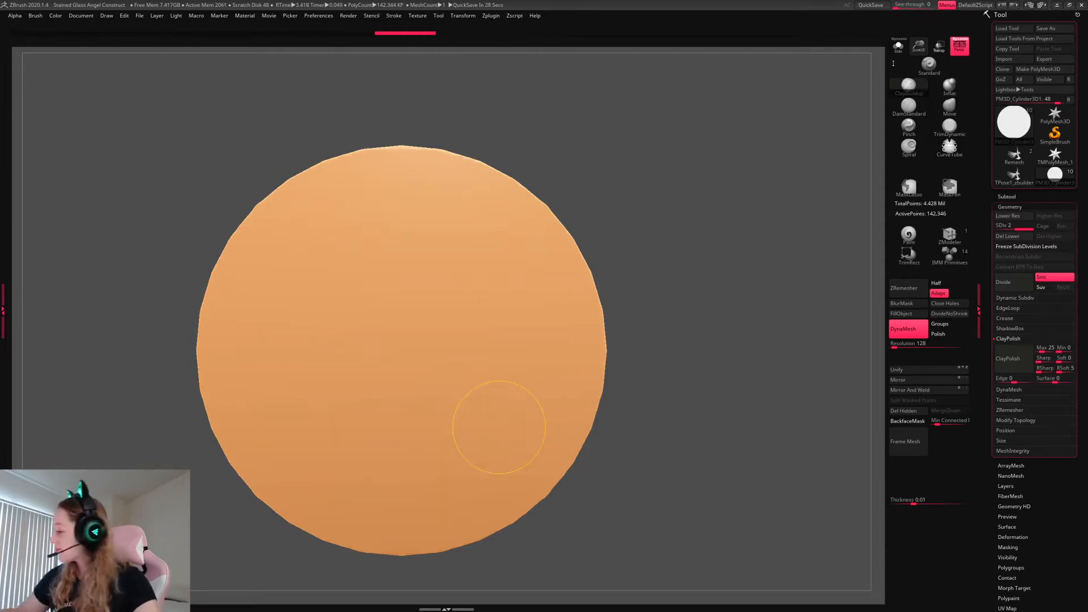
pyautogui.click(1007, 196)
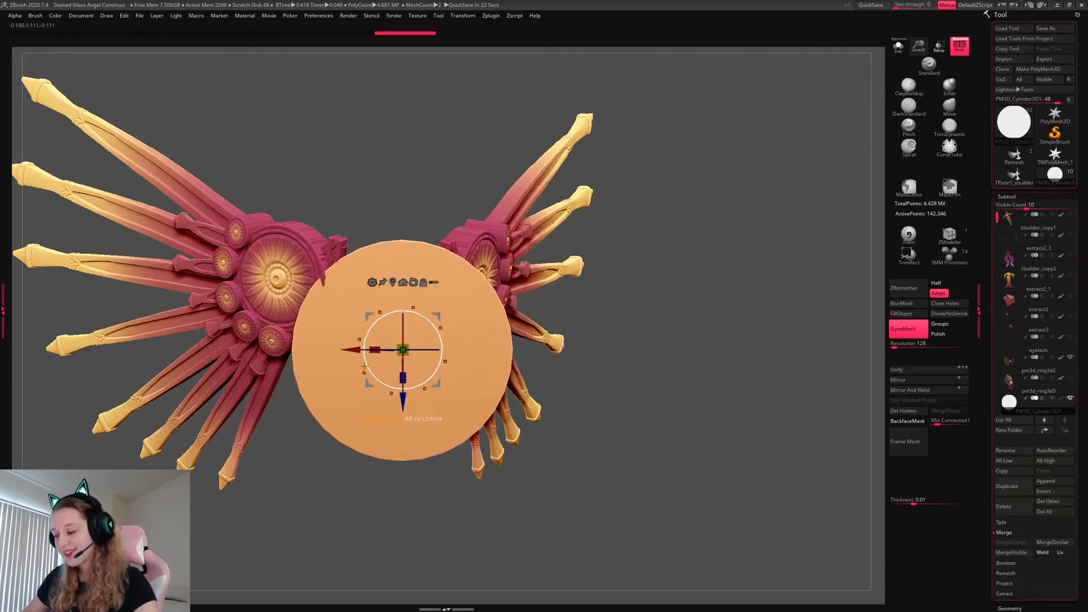
# Sculpt a spiral rosette at the disc centre with a raised outer rim ring
pyautogui.click(908, 108)
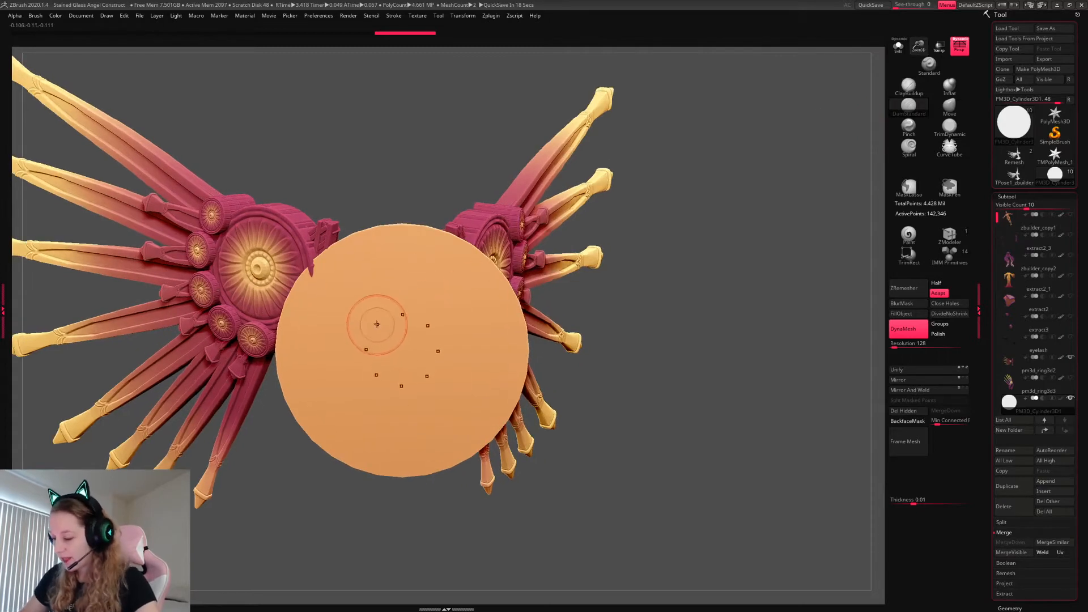
pyautogui.moveTo(377, 325); pyautogui.dragTo(377, 347)
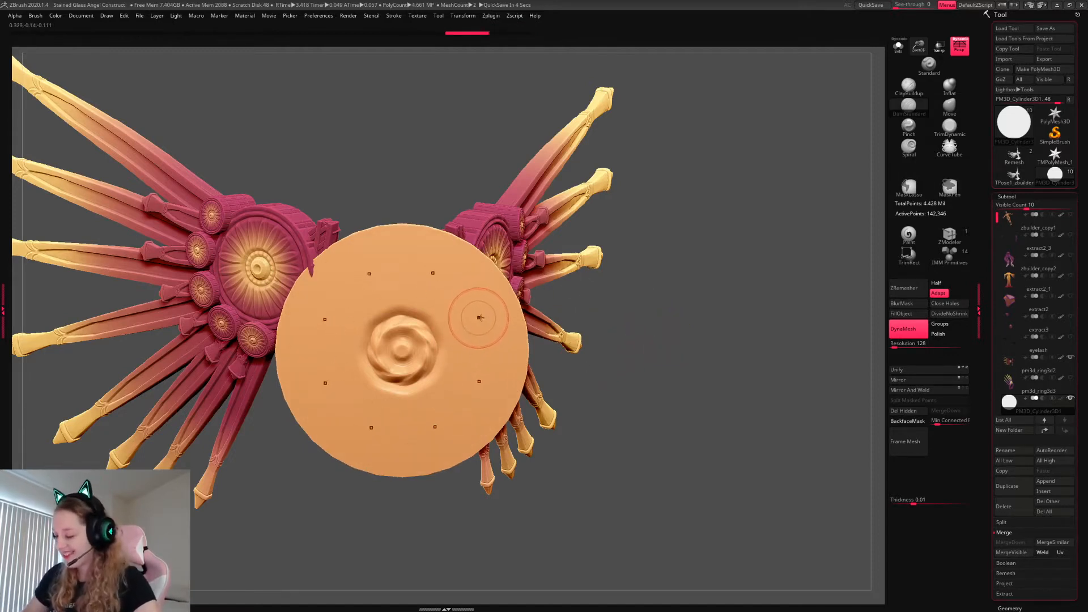
pyautogui.moveTo(479, 318); pyautogui.dragTo(467, 291)
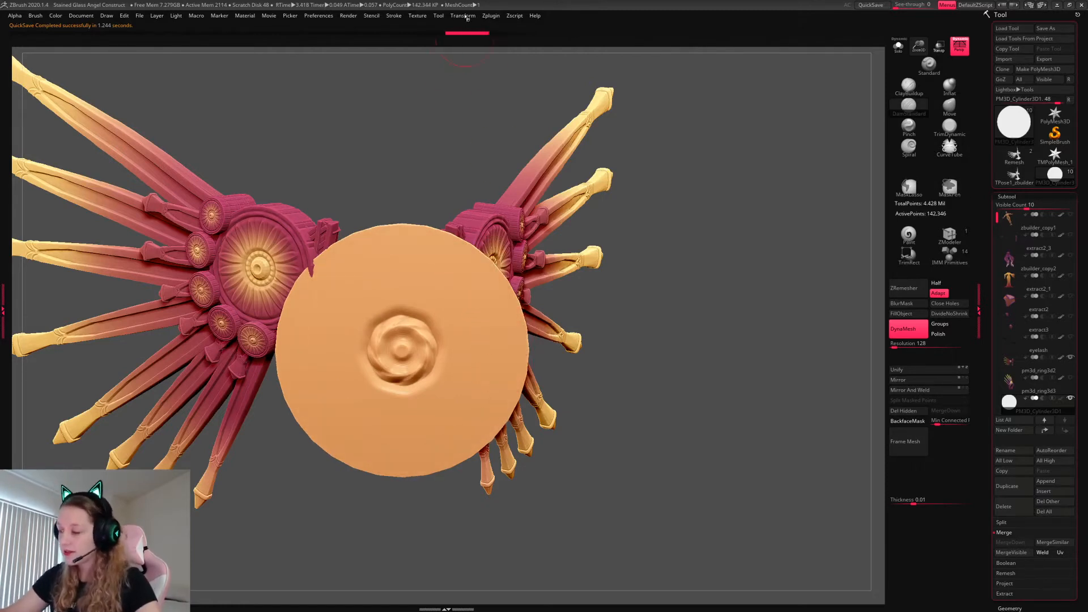
# Carve radiating petal grooves around the centre and enable Polish for remeshing
pyautogui.click(463, 15)
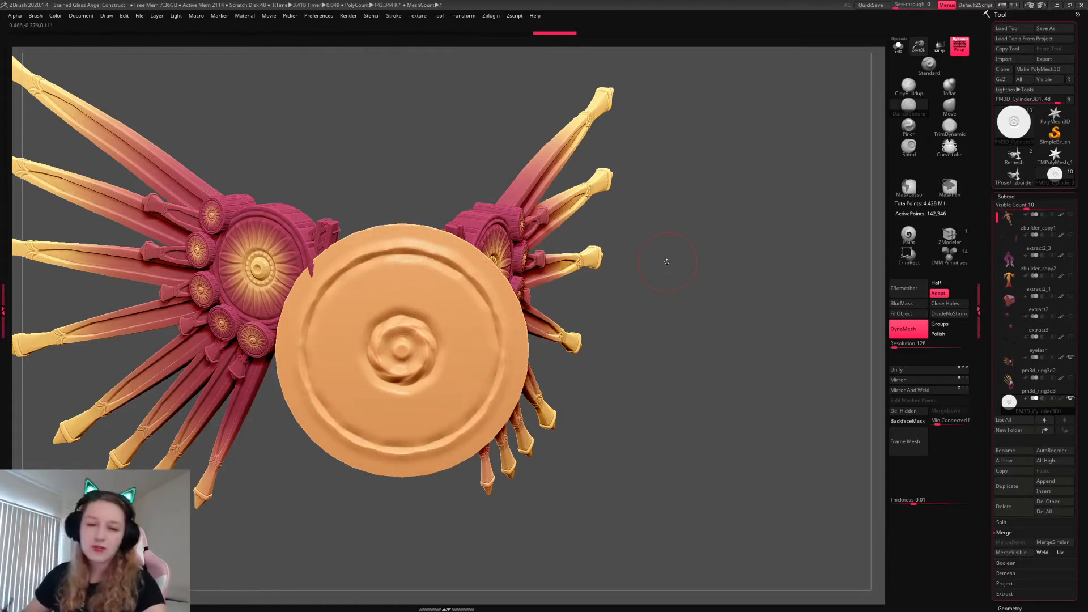
pyautogui.click(441, 316)
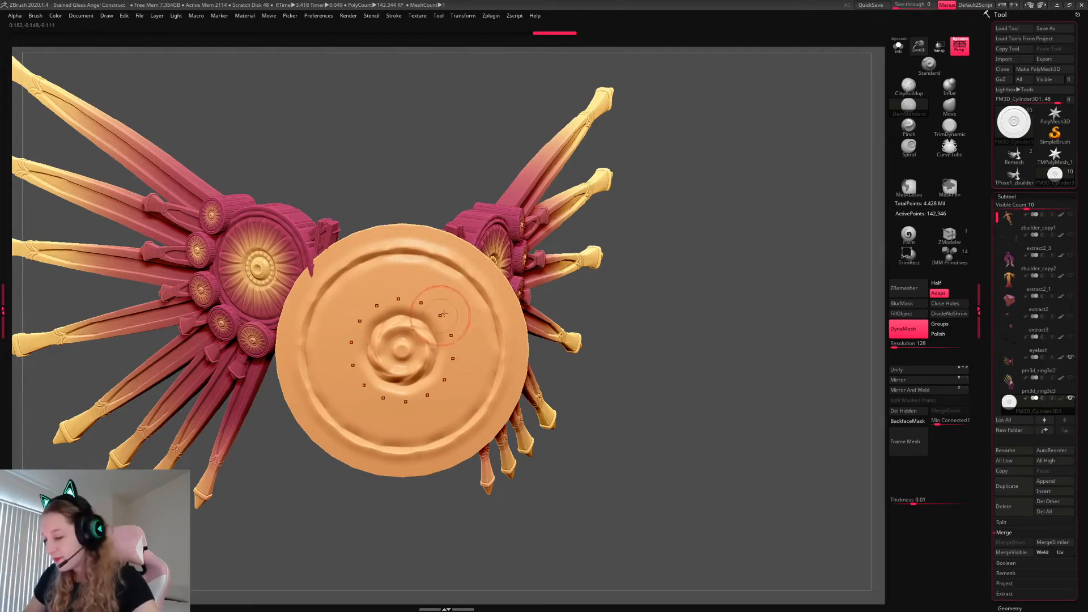
pyautogui.moveTo(441, 316); pyautogui.dragTo(479, 313)
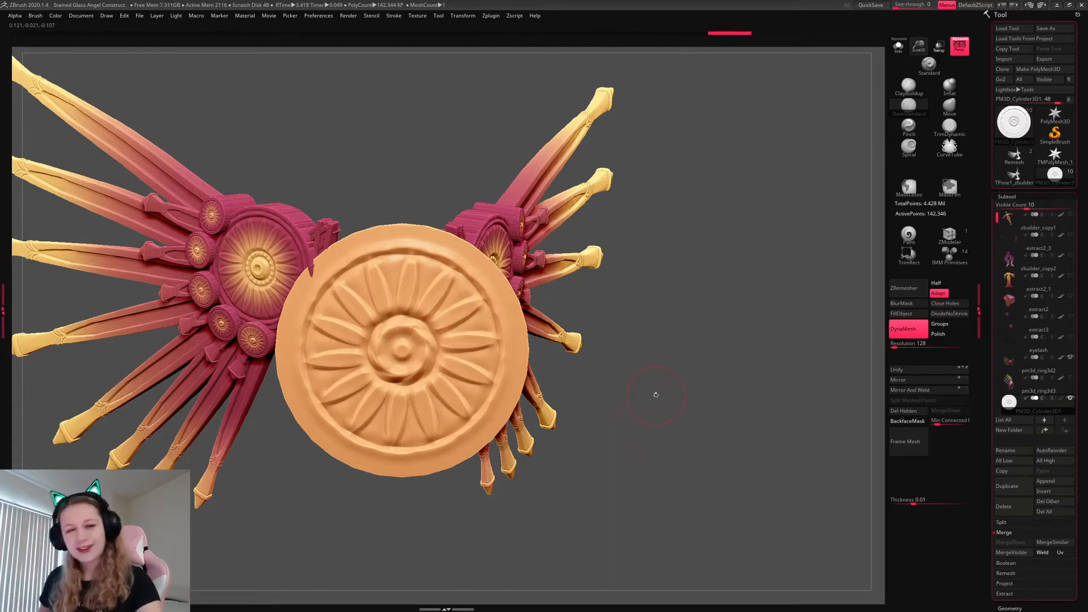
pyautogui.moveTo(668, 366)
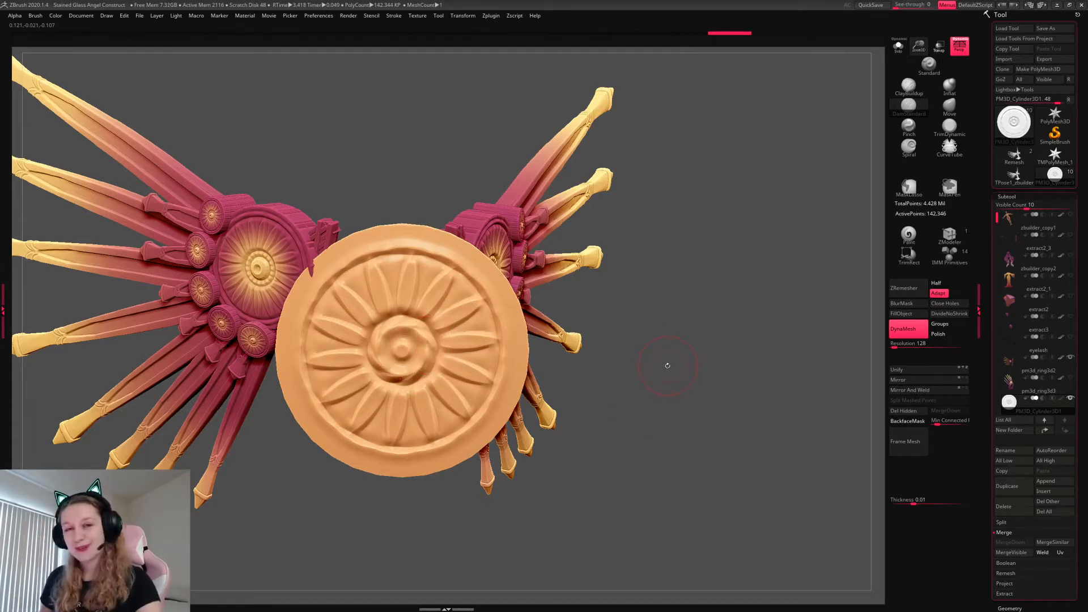
pyautogui.click(938, 334)
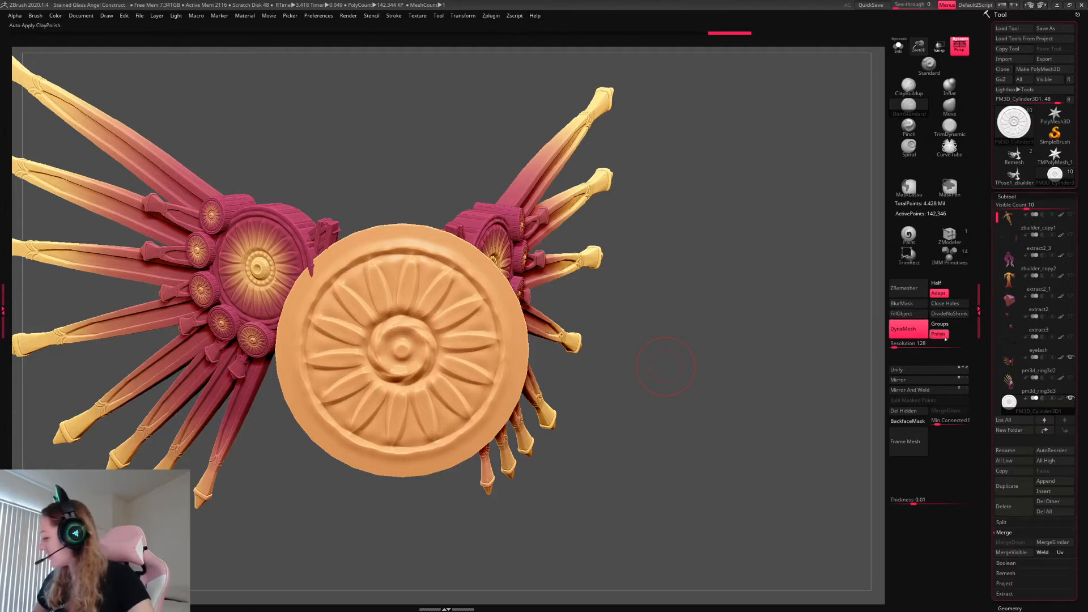
# DynaMesh the medallion at resolution 616 with Polish, then fill it with pink
pyautogui.moveTo(902, 343); pyautogui.dragTo(951, 344)
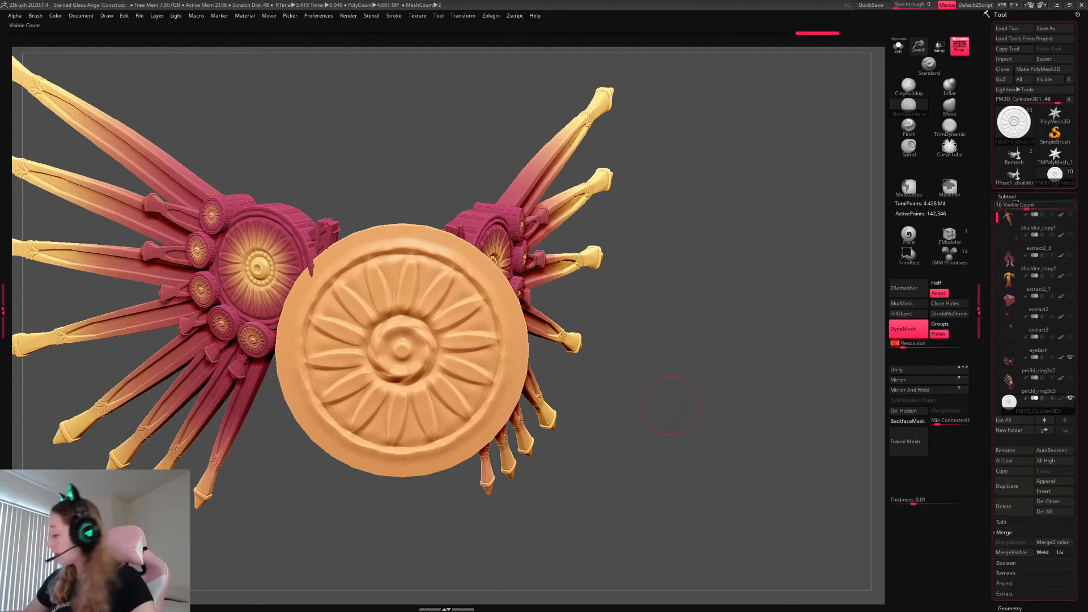
pyautogui.click(1007, 197)
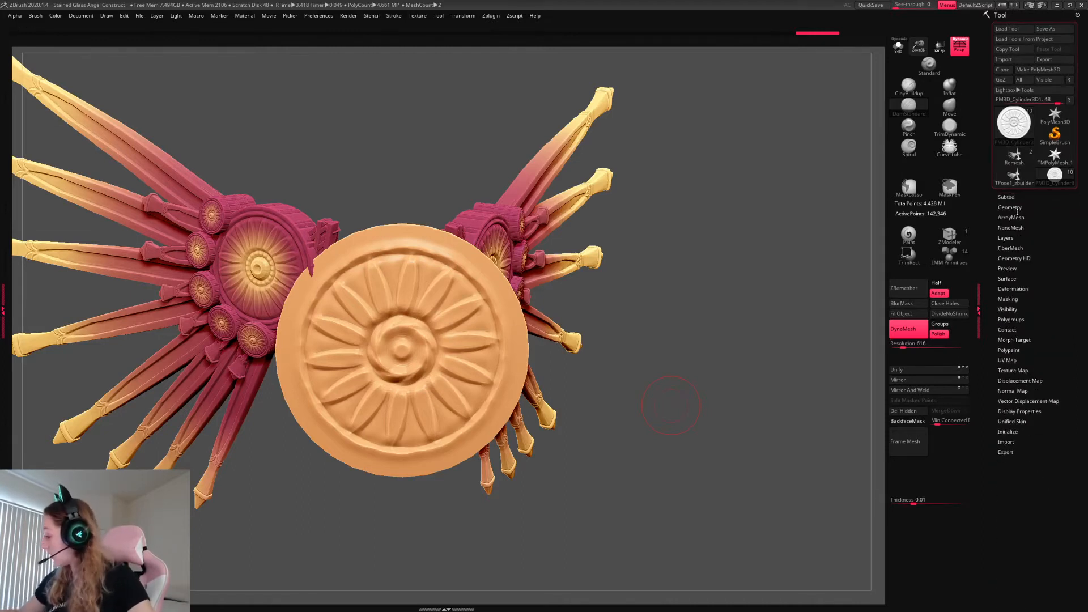
pyautogui.click(1010, 207)
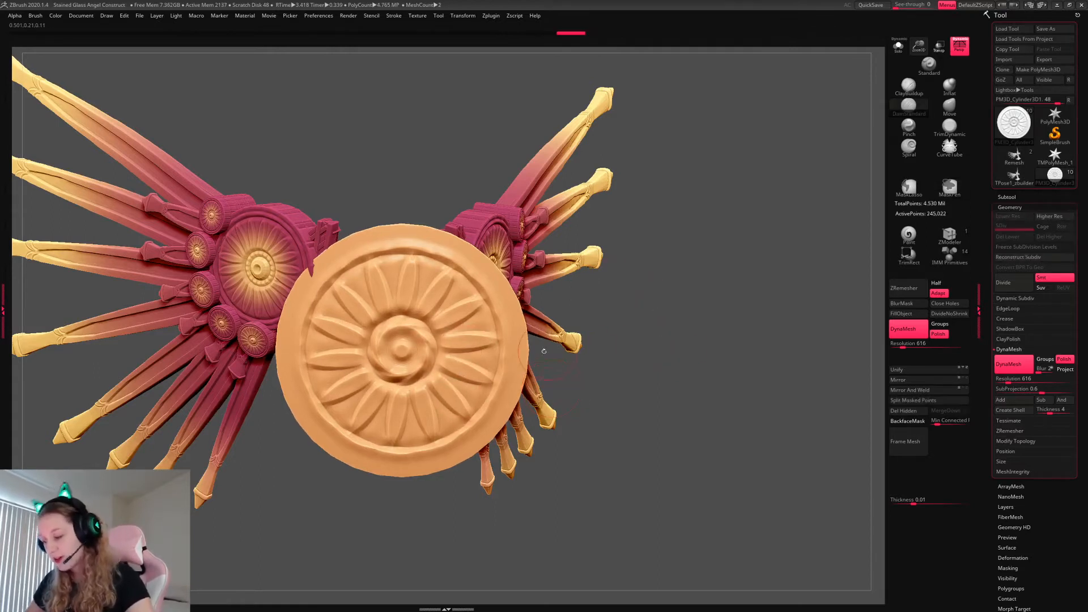
pyautogui.click(544, 351)
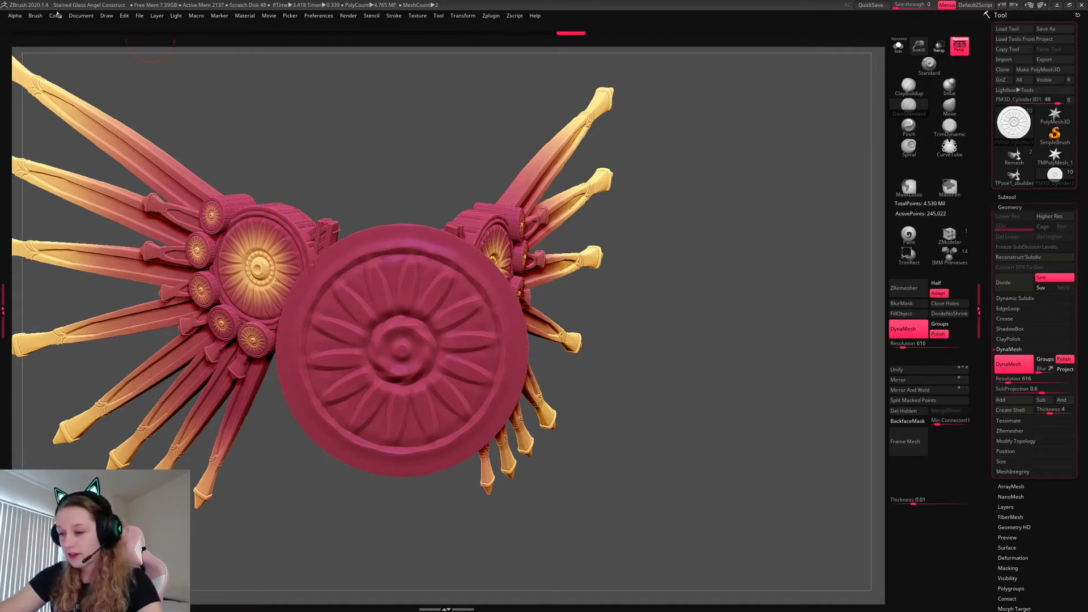
# Solo the pink medallion and orbit it edge-on to check its thin profile
pyautogui.click(55, 16)
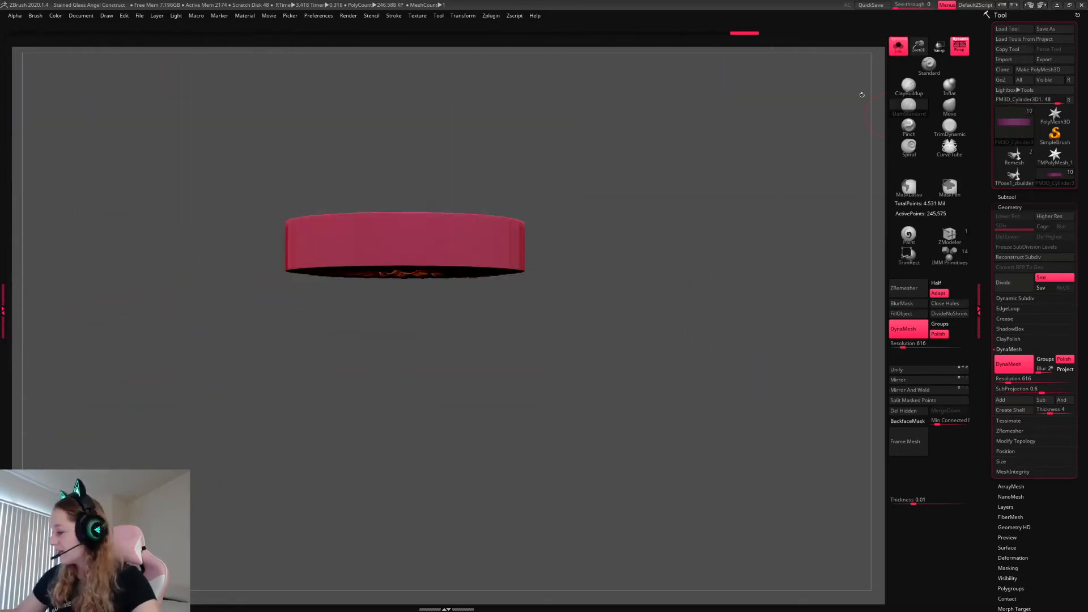
pyautogui.moveTo(409, 243); pyautogui.dragTo(409, 347)
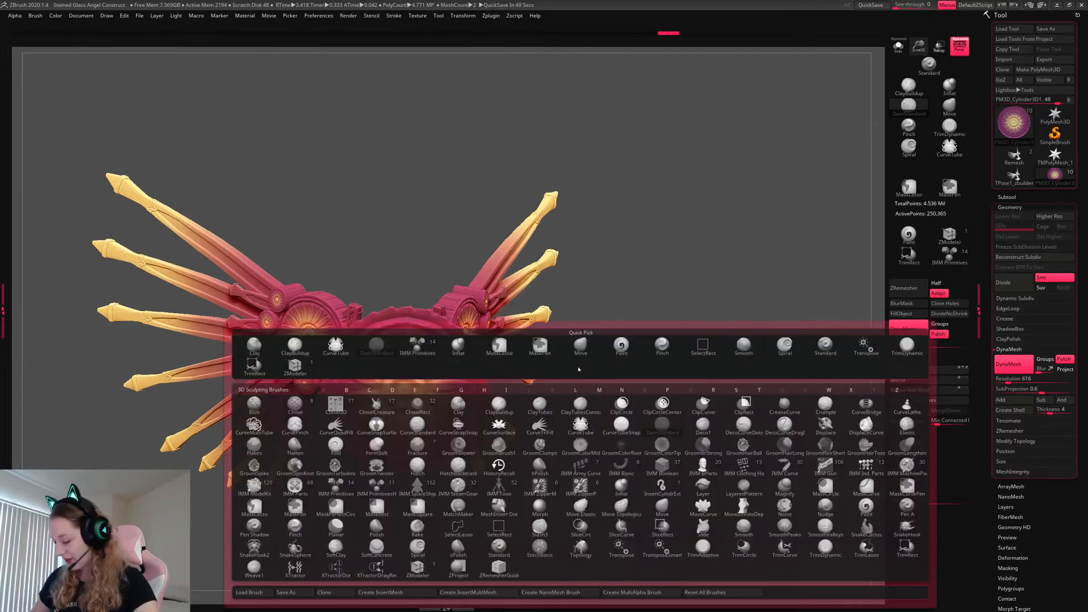
# Create a brand-new InsertMesh brush from the medallion mesh
pyautogui.click(379, 592)
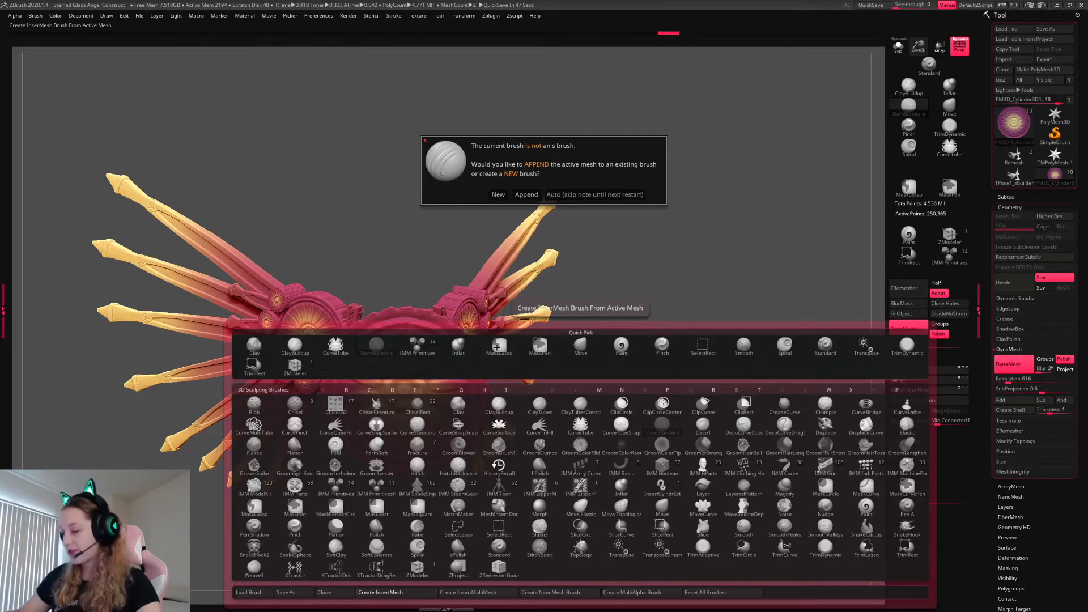
pyautogui.click(498, 195)
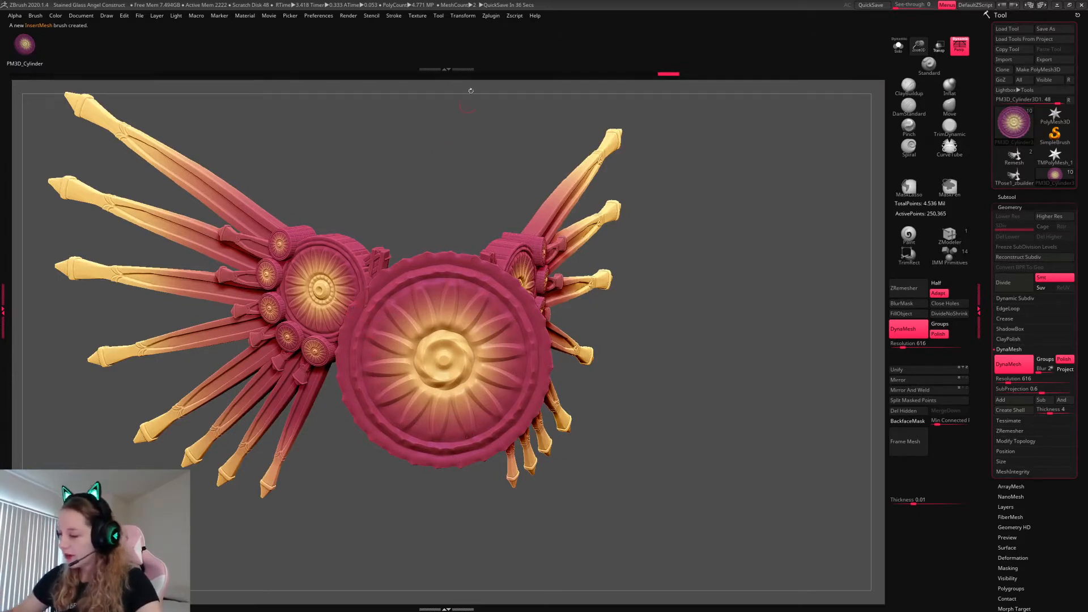
# Insert eight small yellow flower medallions in a ring around the large medallion
pyautogui.click(462, 16)
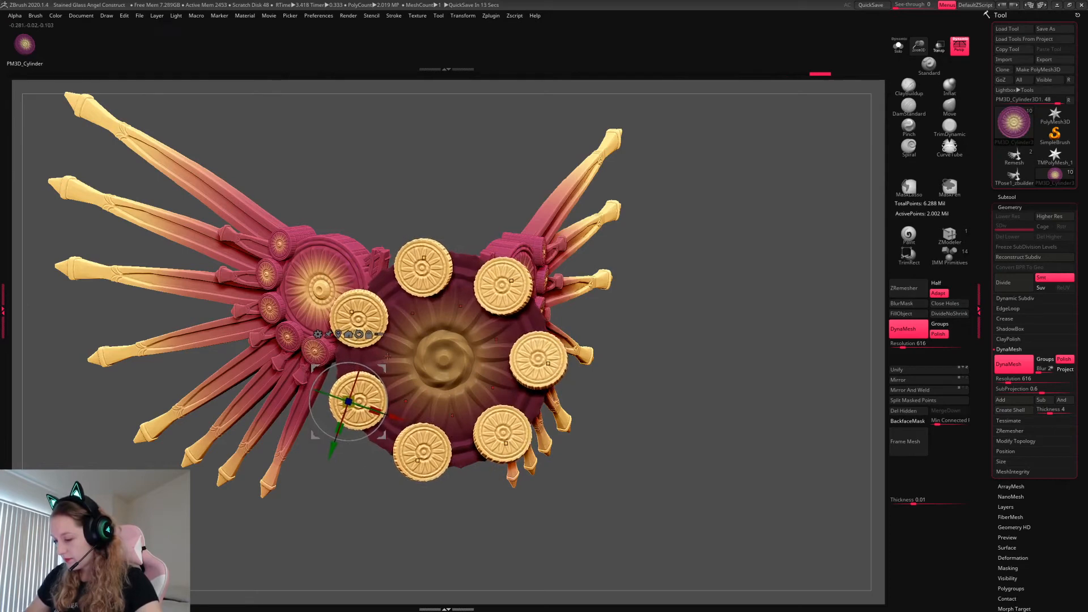
pyautogui.click(917, 400)
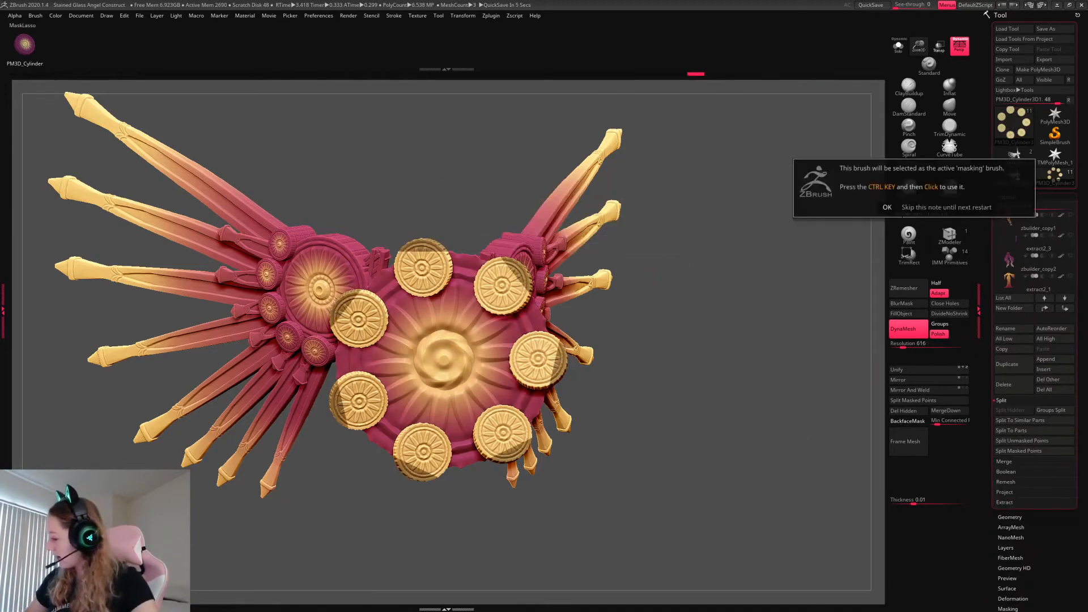
# Reposition small medallions along the wing edge and face the wing front-on for a subtool insert
pyautogui.click(887, 207)
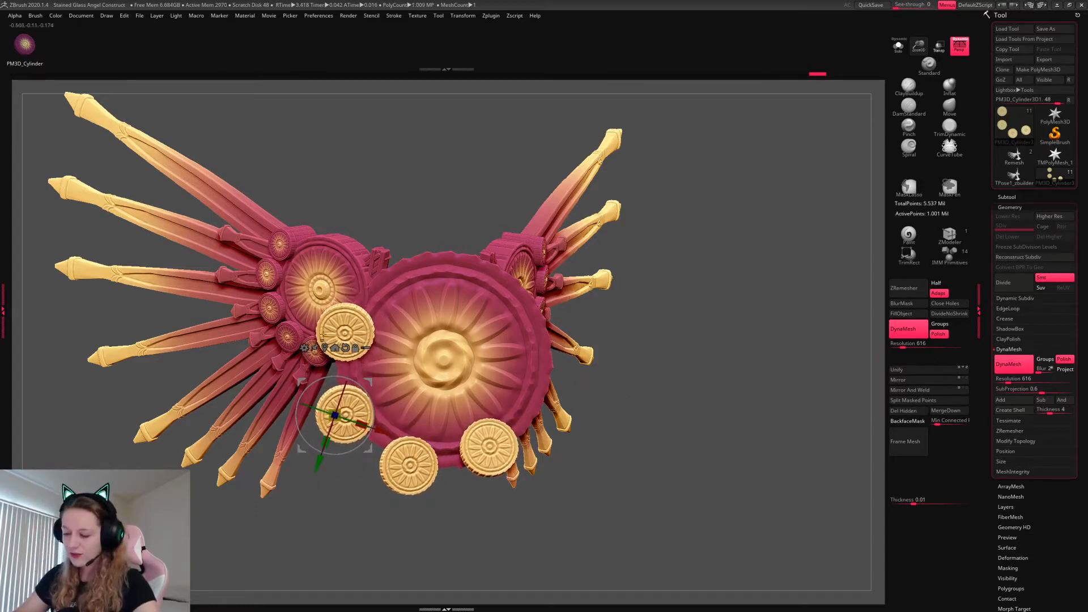
pyautogui.moveTo(337, 417); pyautogui.dragTo(336, 447)
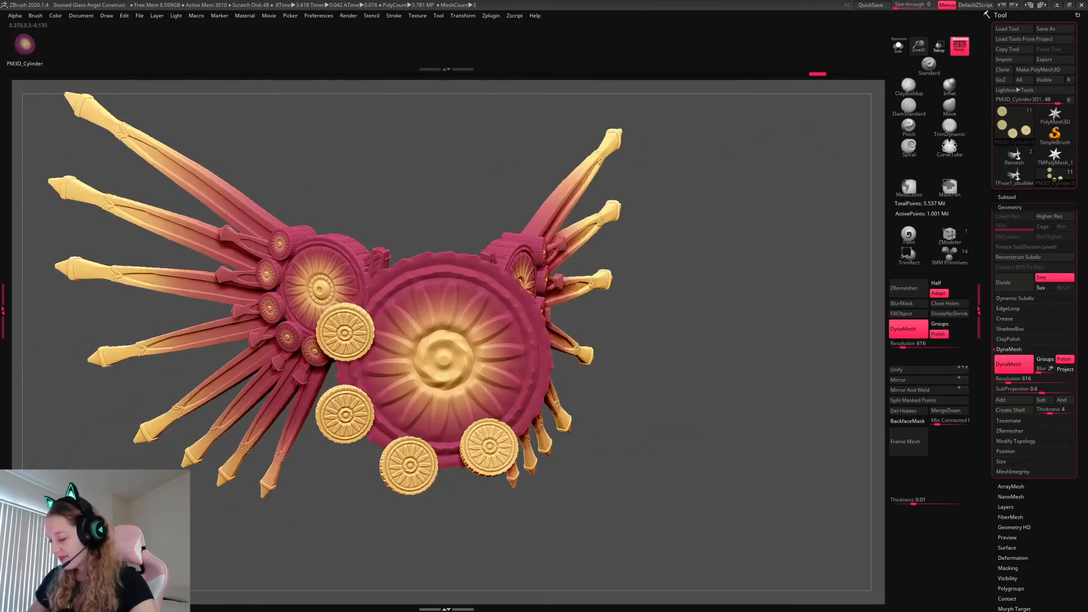
pyautogui.click(900, 313)
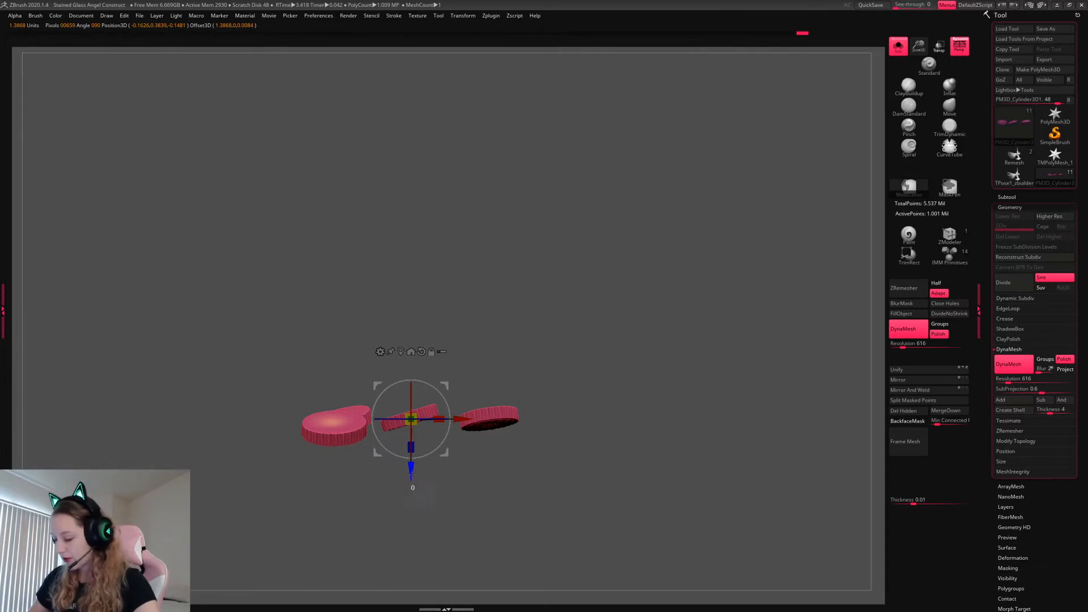
pyautogui.moveTo(411, 420); pyautogui.dragTo(411, 444)
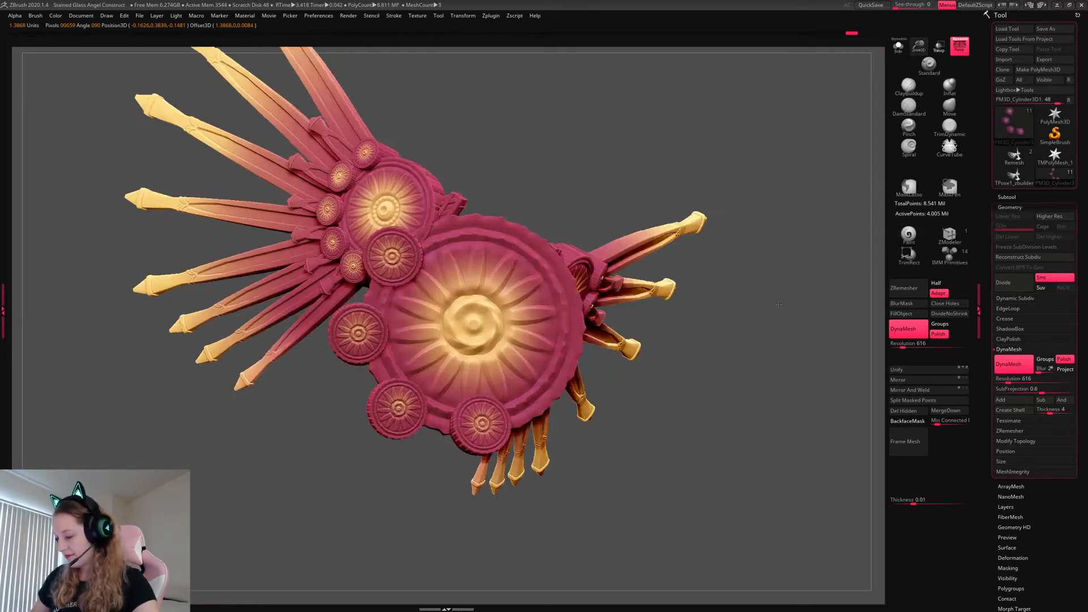
pyautogui.moveTo(777, 303); pyautogui.dragTo(677, 324)
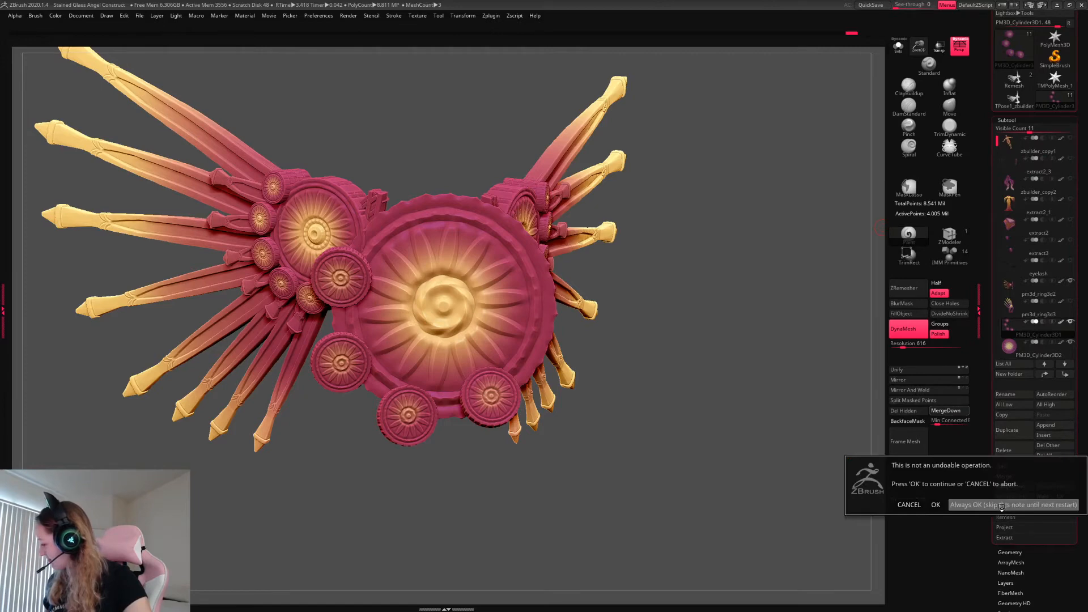
# Confirm the Cube3D insert and shape it into a thin vertical slab between the wings
pyautogui.click(936, 504)
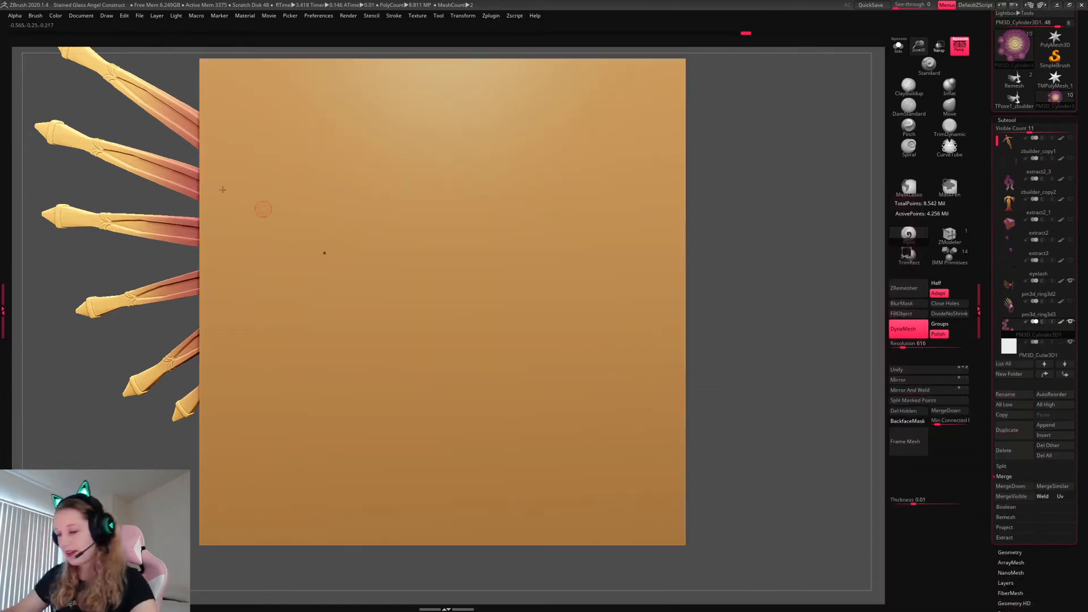
pyautogui.click(1013, 345)
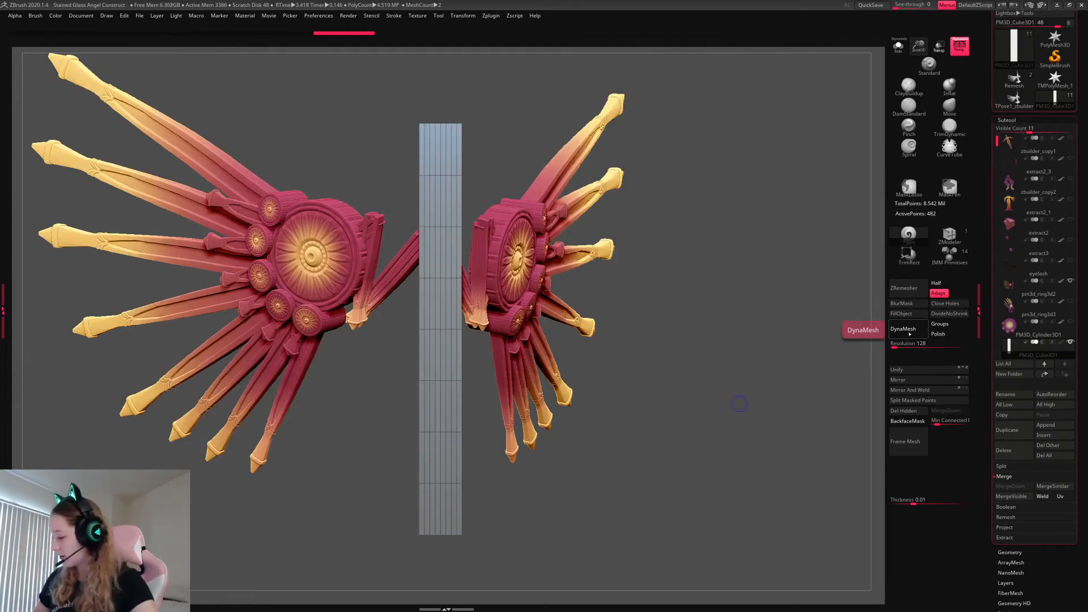
# Subdivide the slab and taper its lower end into a rounded, domed column
pyautogui.click(903, 328)
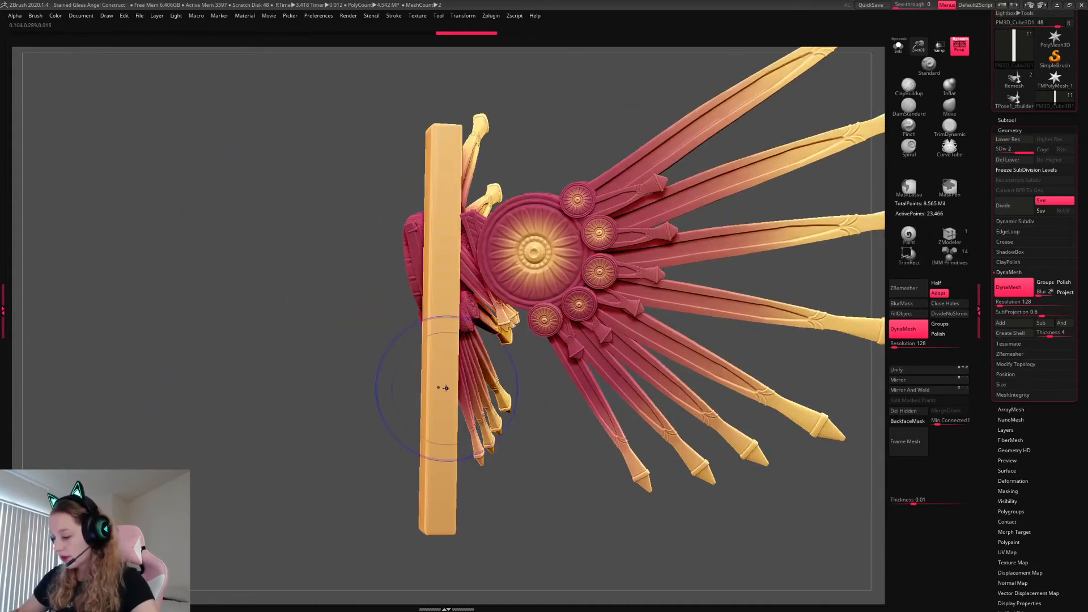
pyautogui.moveTo(555, 443)
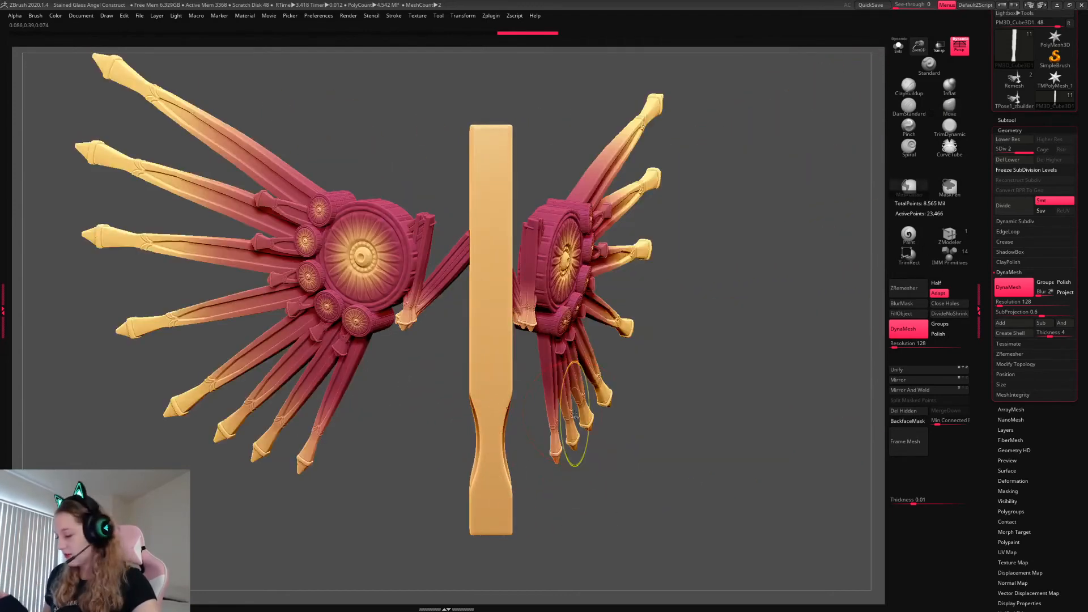
pyautogui.click(462, 16)
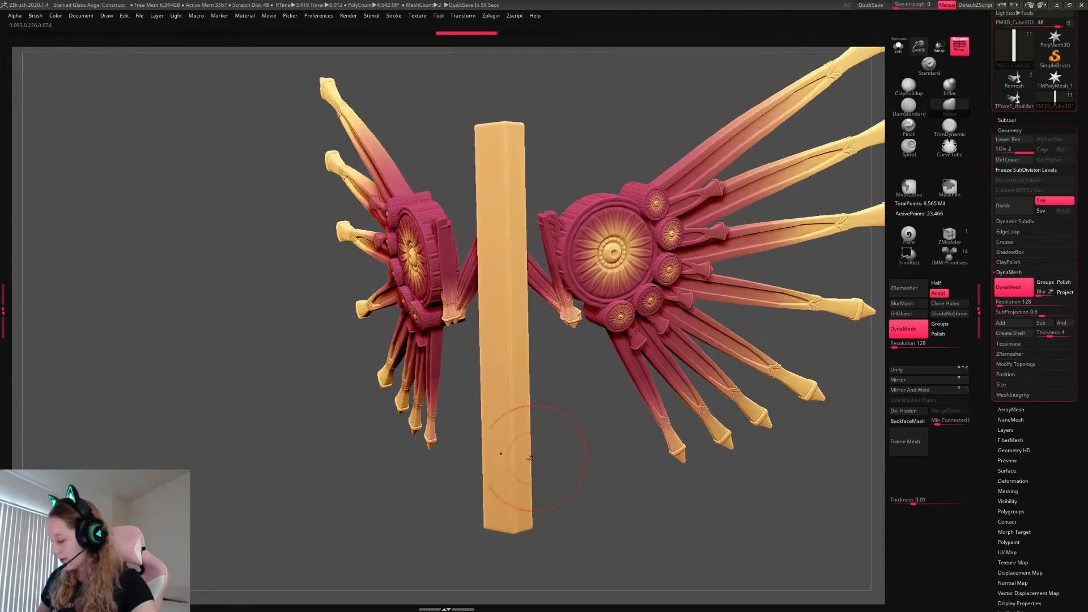
pyautogui.click(463, 15)
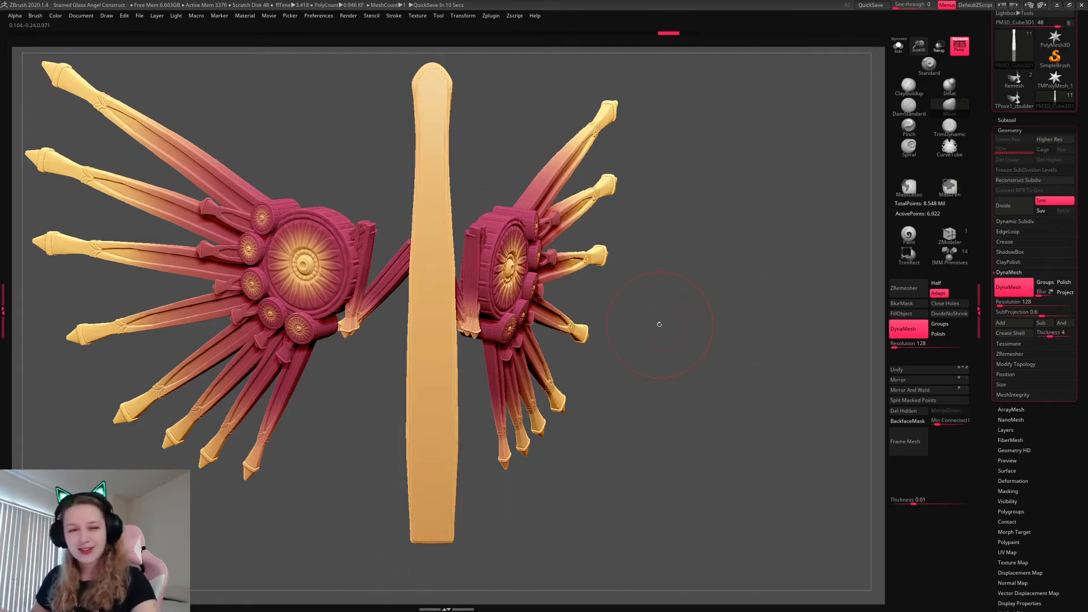
# Subdivide the blade once more and carve a seam line down its lower half
pyautogui.click(1004, 205)
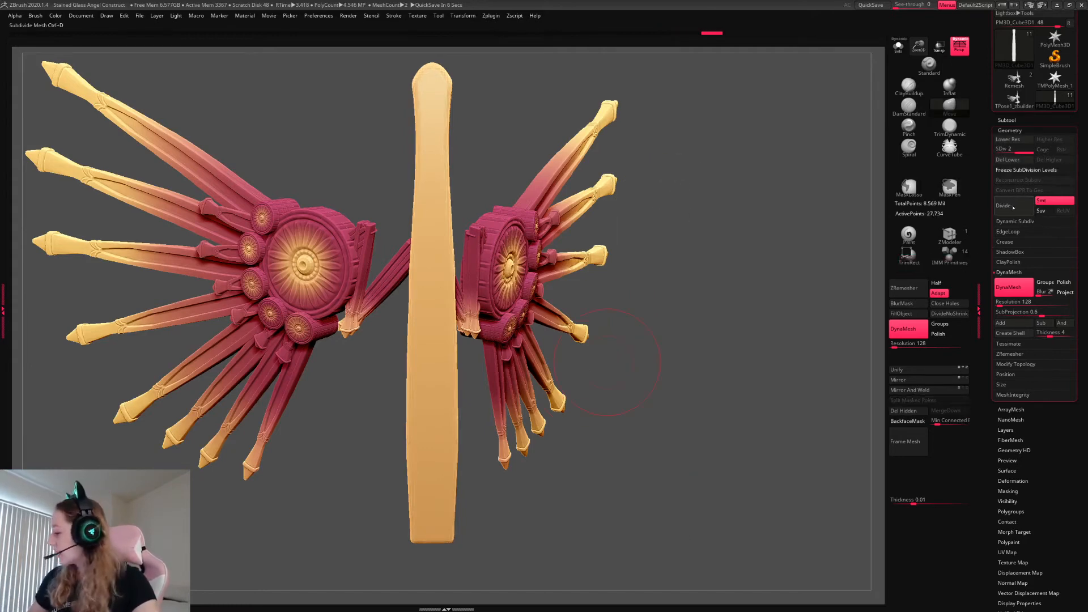
pyautogui.moveTo(434, 250); pyautogui.dragTo(434, 562)
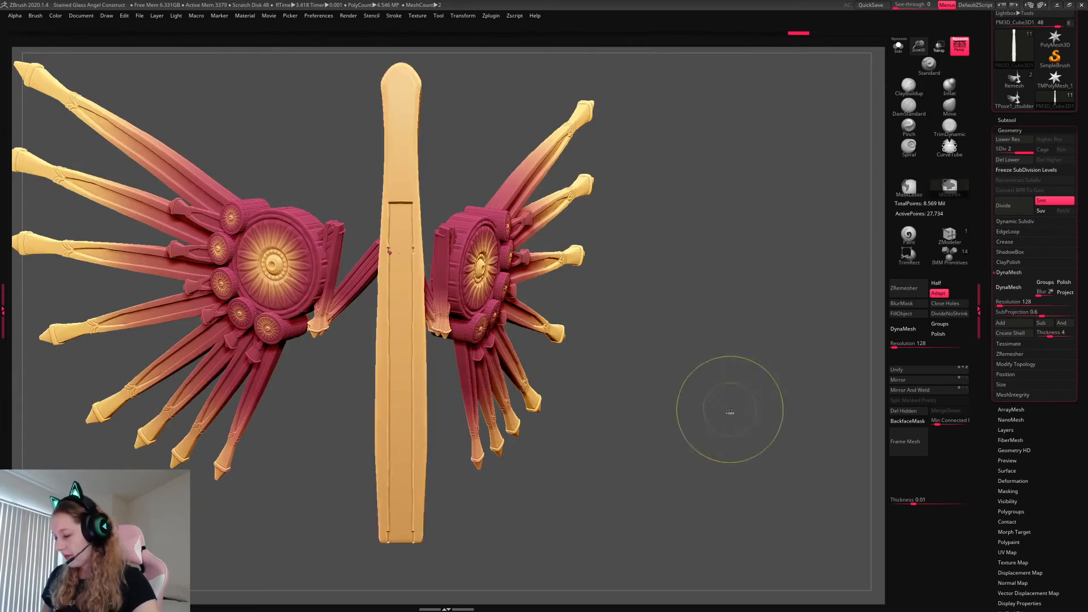
# DynaMesh the blade at resolution 808 with Polish on, freezing subdivisions to keep the inset panel
pyautogui.click(938, 334)
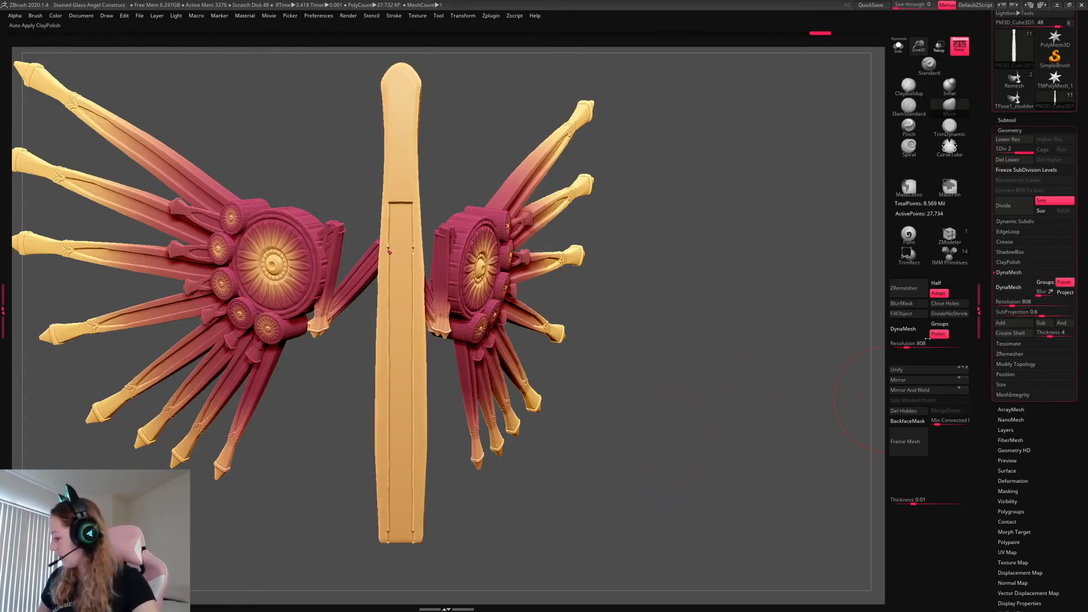
pyautogui.click(1008, 286)
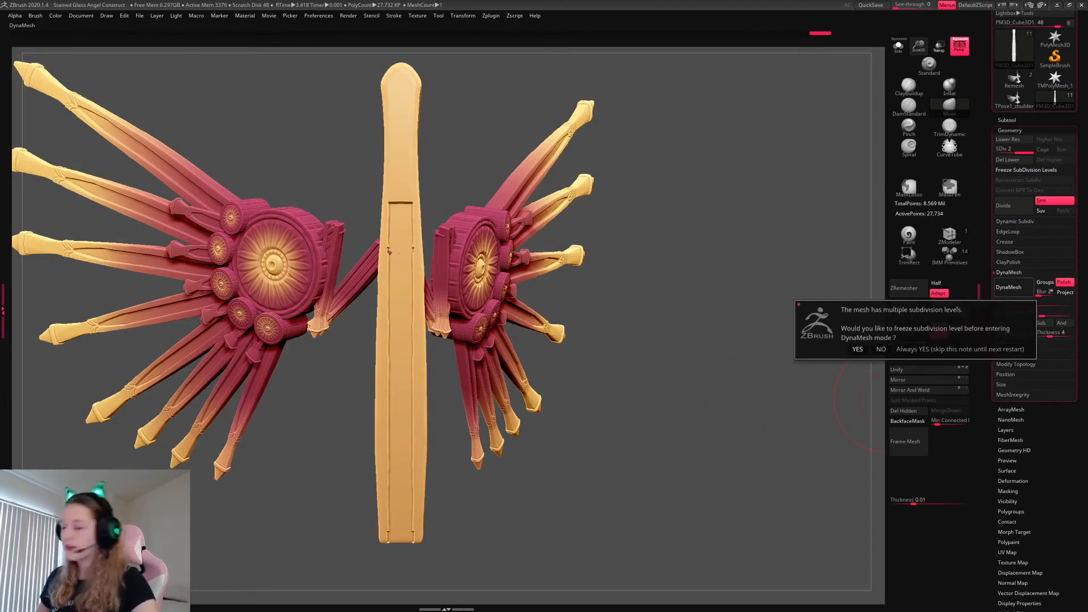
pyautogui.click(856, 349)
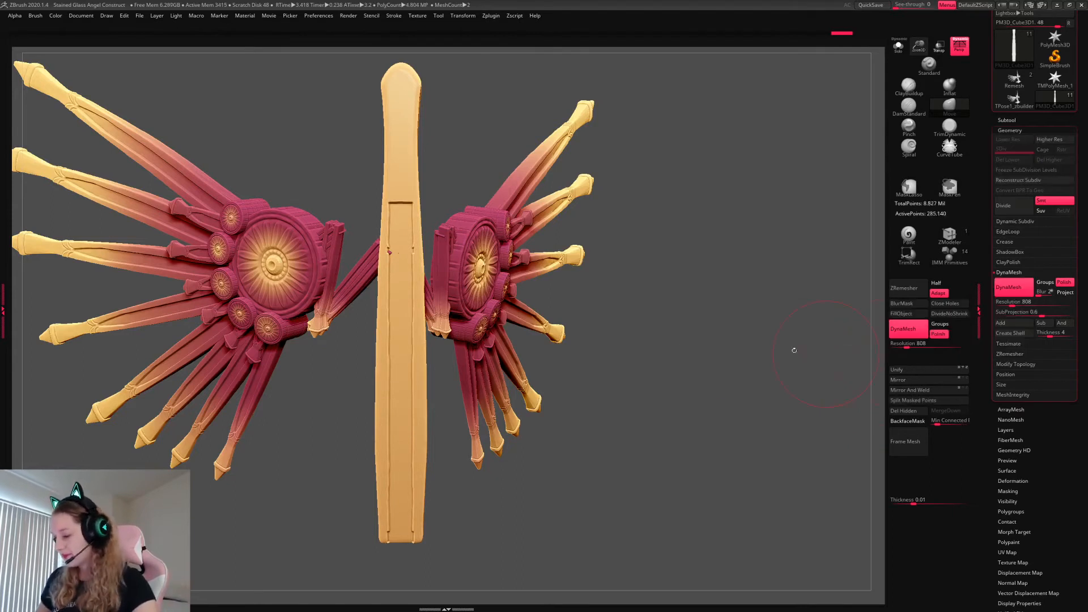
pyautogui.moveTo(680, 339)
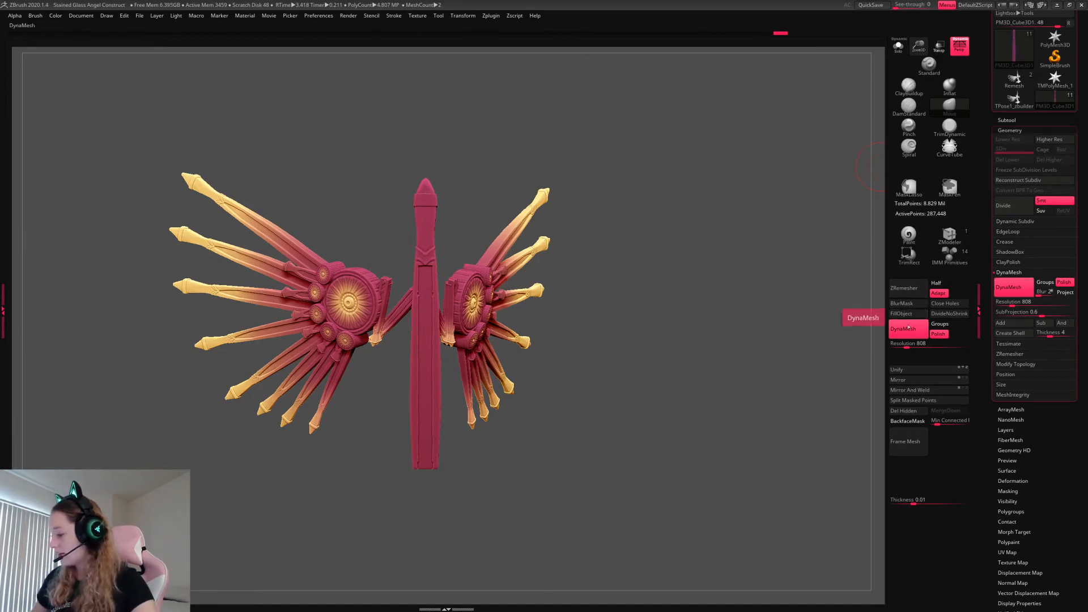
# Bring up the Color palette to choose the blade's yellow-to-pink gradient
pyautogui.click(55, 16)
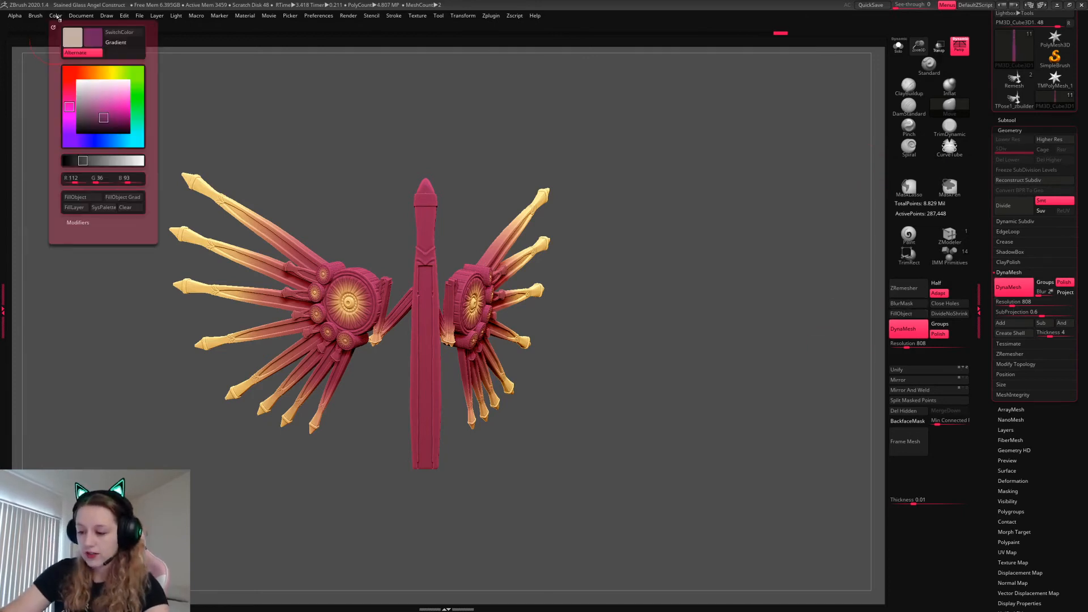
pyautogui.moveTo(76, 197)
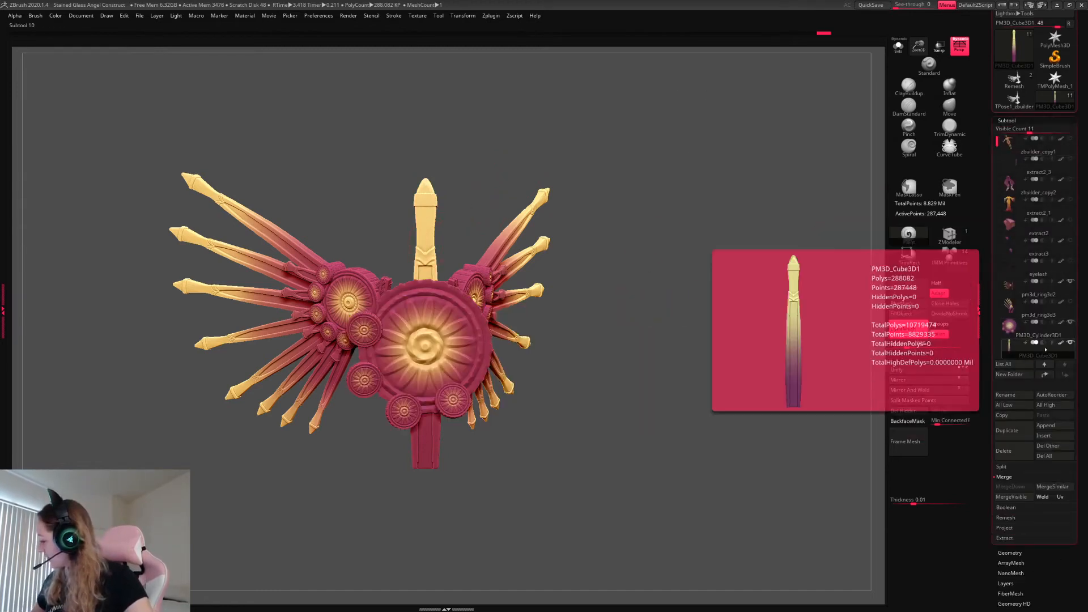
# Select the long feather subtool and Gizmo-duplicate two rotated copies fanned around the medallion
pyautogui.click(1013, 293)
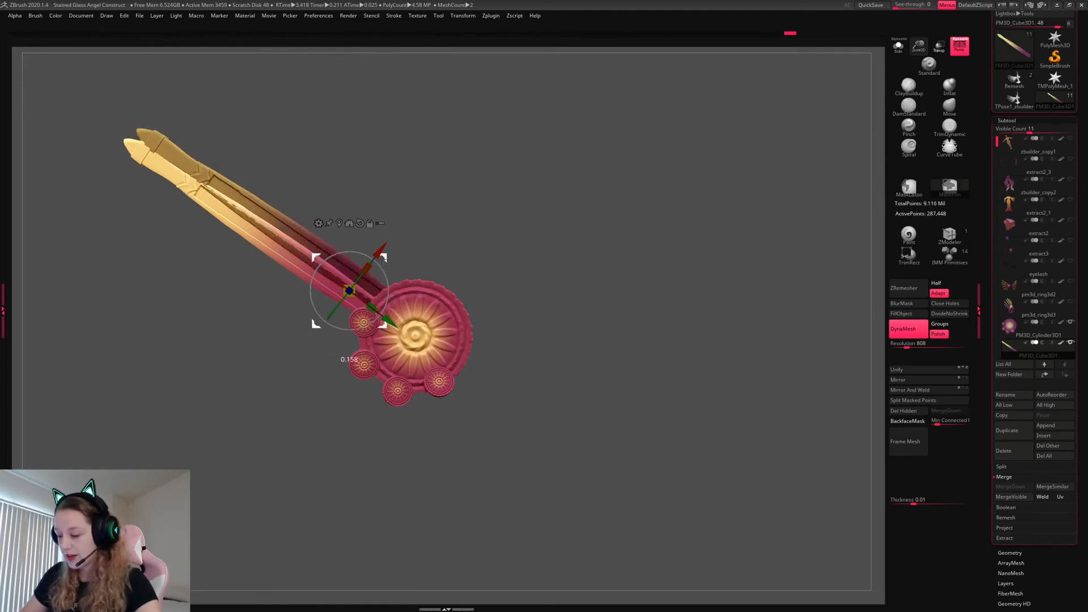
pyautogui.moveTo(354, 291); pyautogui.dragTo(375, 327)
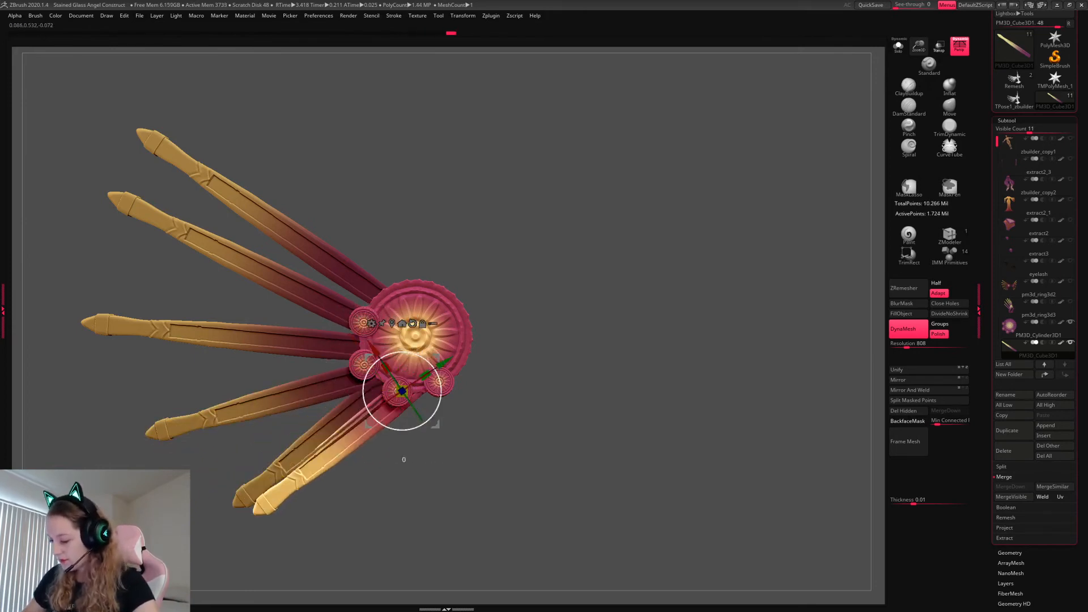
pyautogui.moveTo(402, 389); pyautogui.dragTo(409, 389)
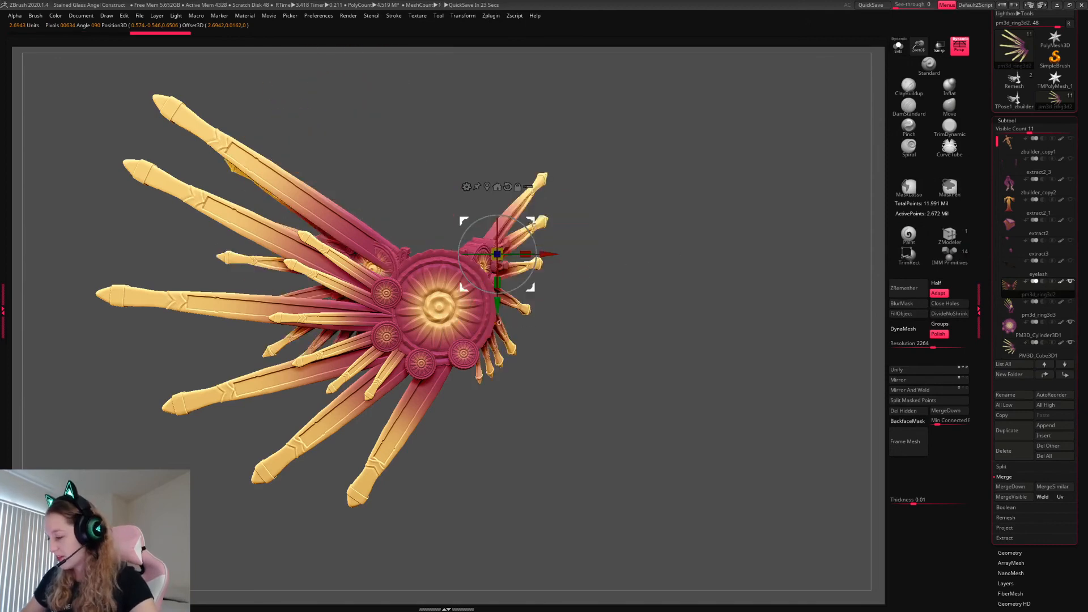
# Position the added feathers around the left medallion, then solo the flower medallion piece
pyautogui.moveTo(497, 254); pyautogui.dragTo(774, 322)
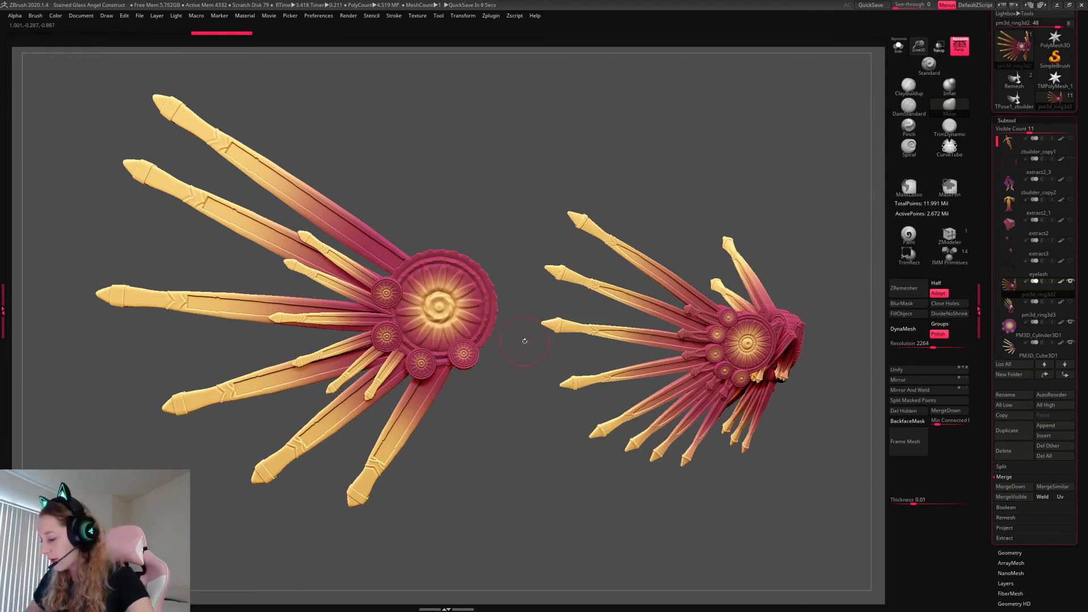
pyautogui.click(1039, 335)
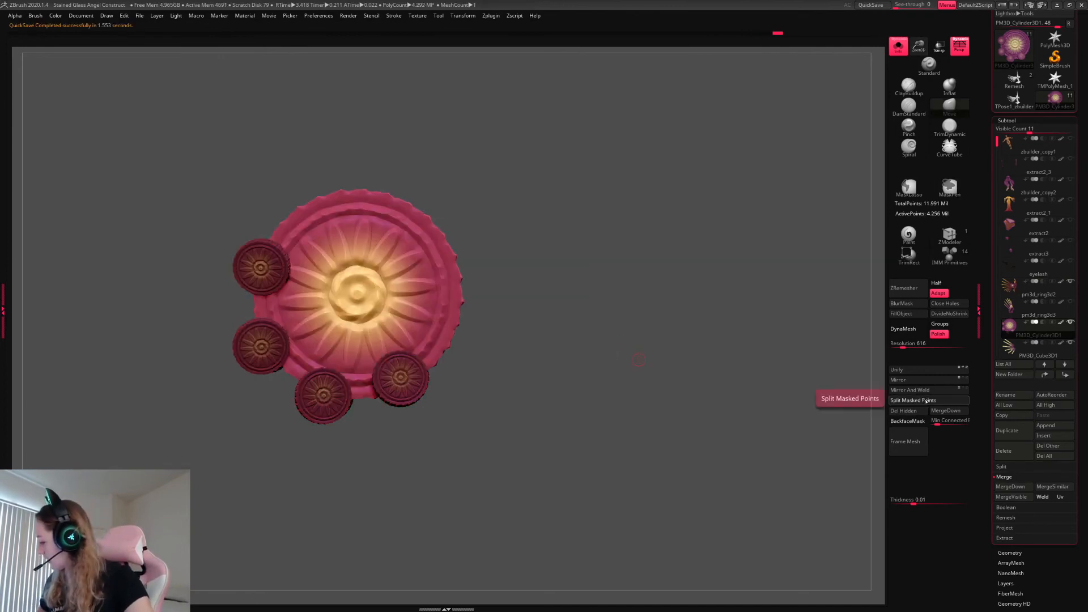
# Split the small medallions into their own subtool and make the flower medallions subtool active
pyautogui.click(912, 400)
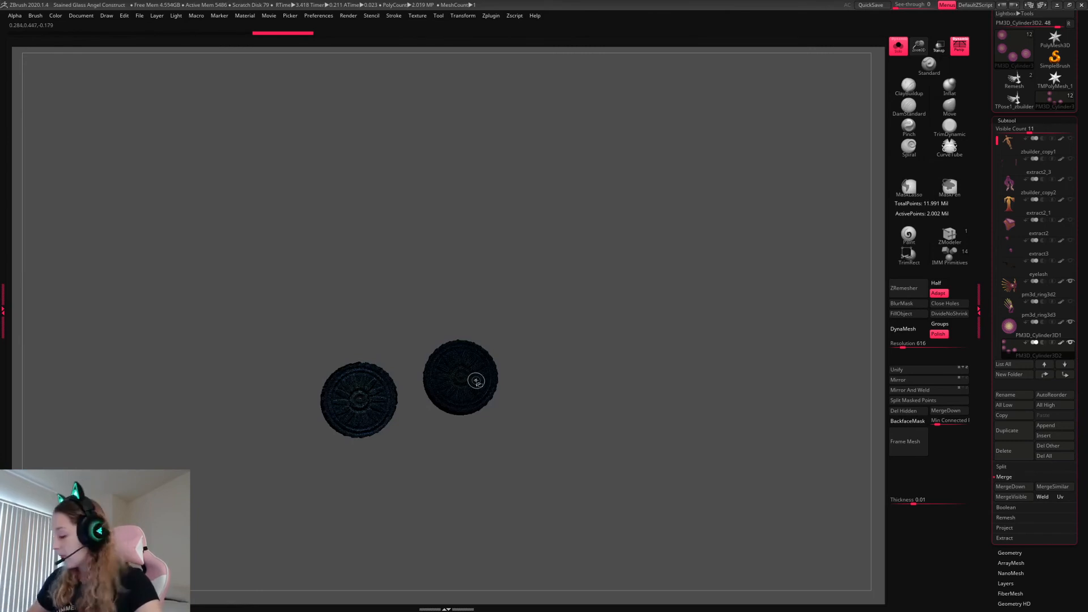
pyautogui.click(1010, 130)
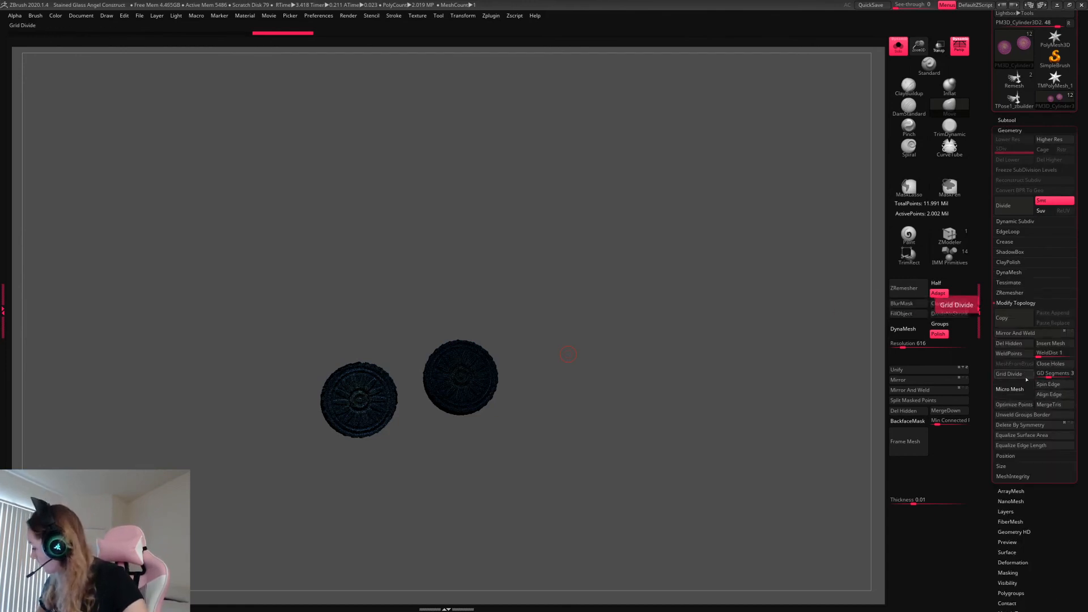
pyautogui.moveTo(1026, 435)
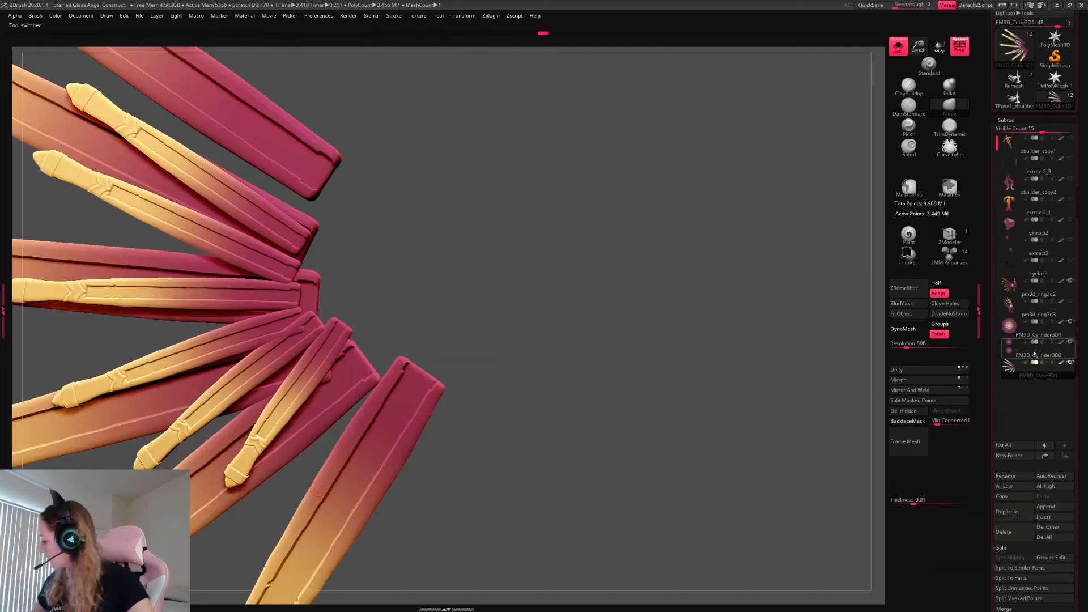
pyautogui.click(1038, 355)
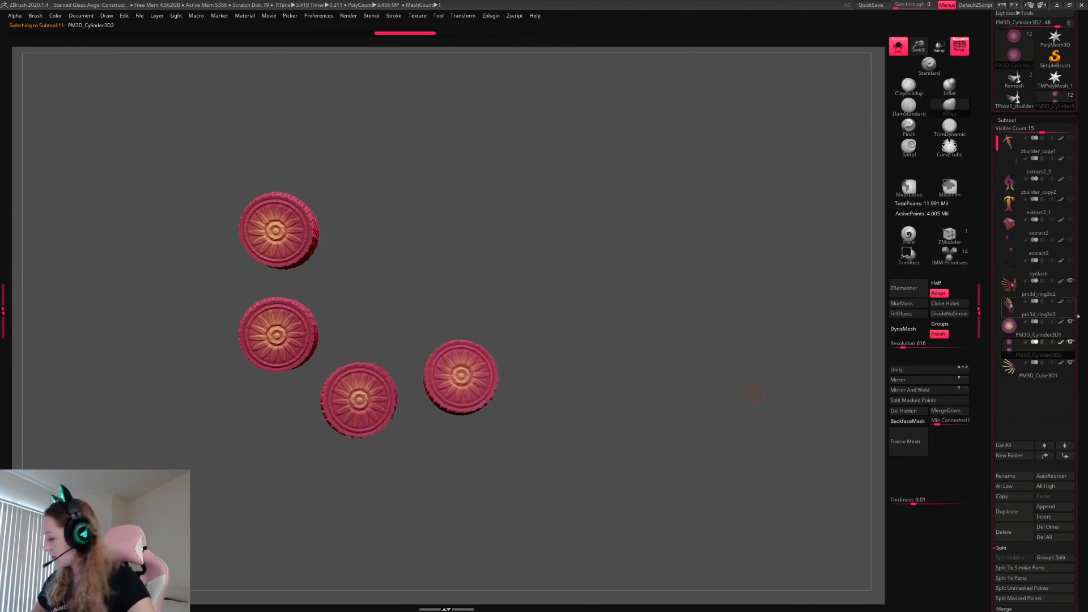